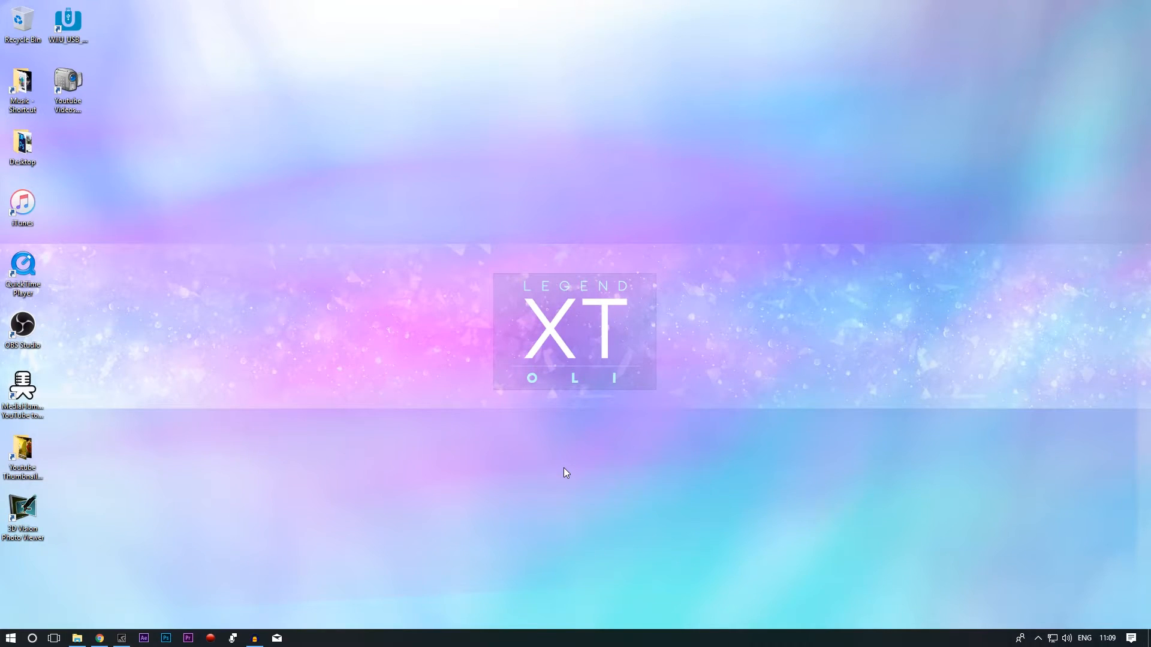
mouse_move(474, 502)
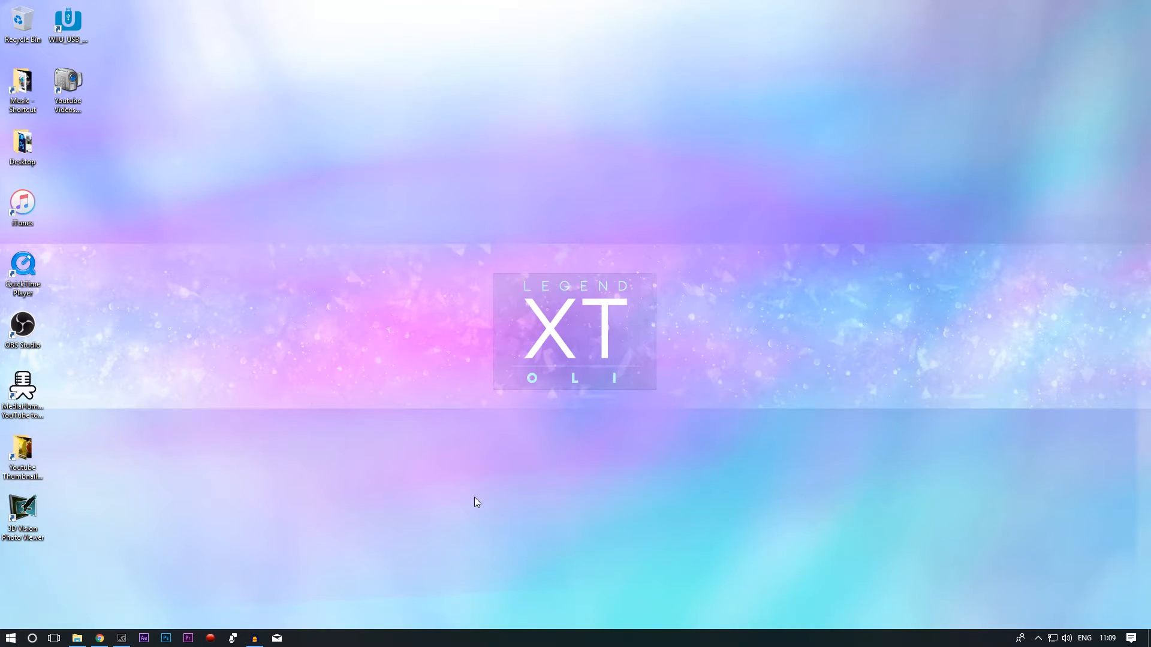
mouse_move(124, 631)
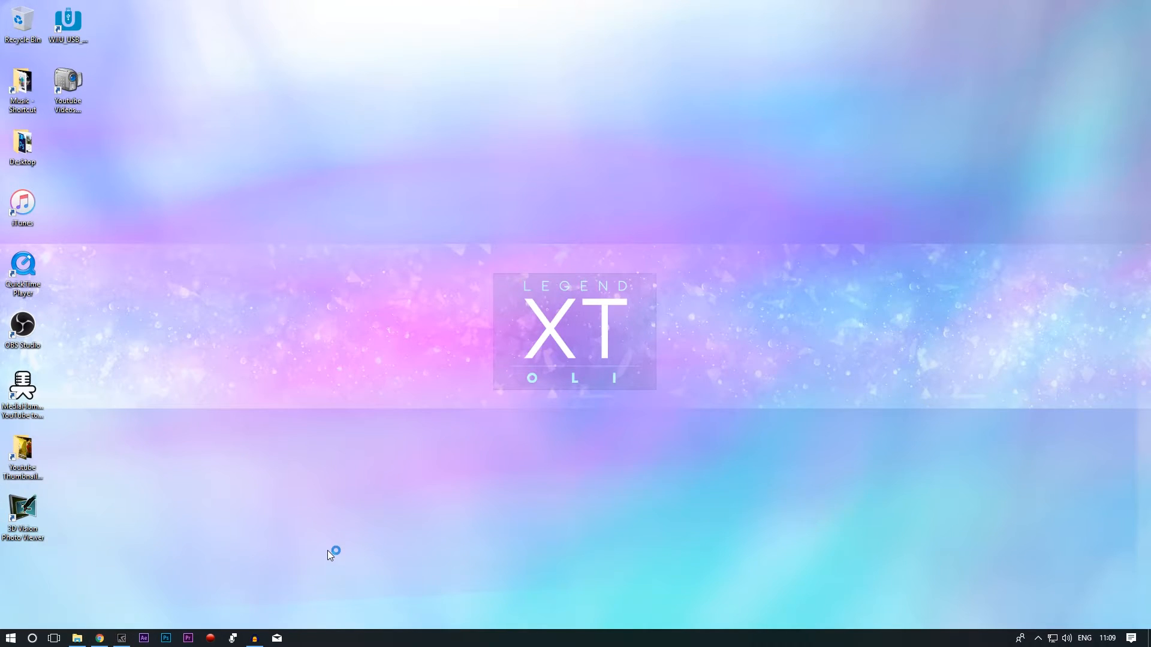
mouse_move(272, 558)
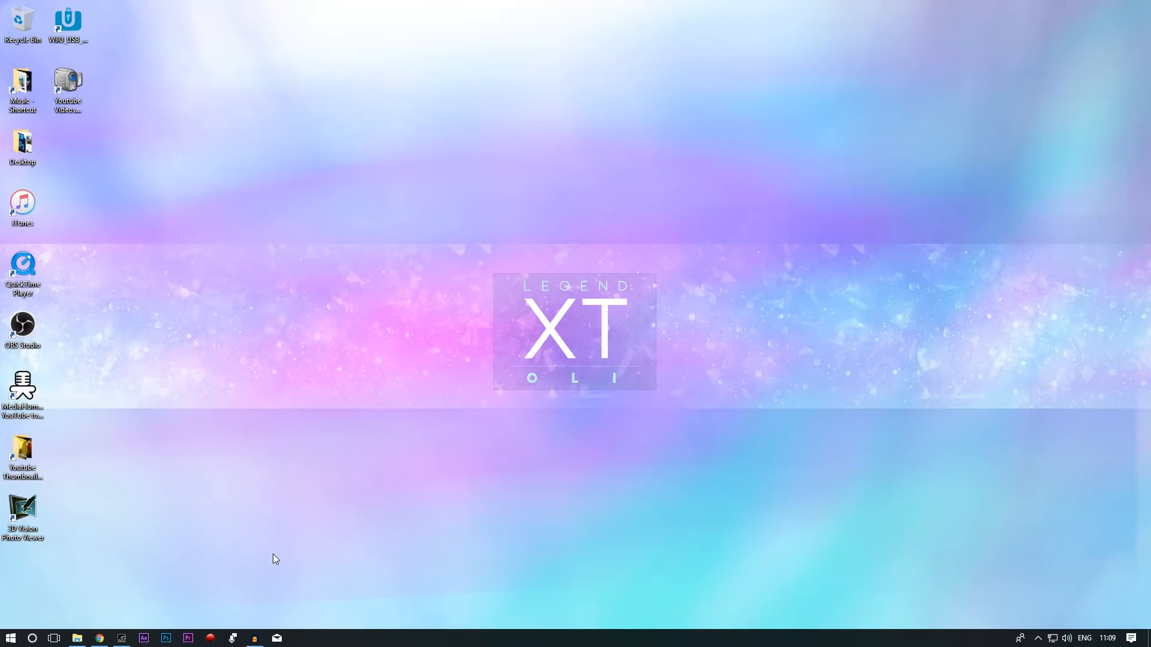
mouse_move(120, 622)
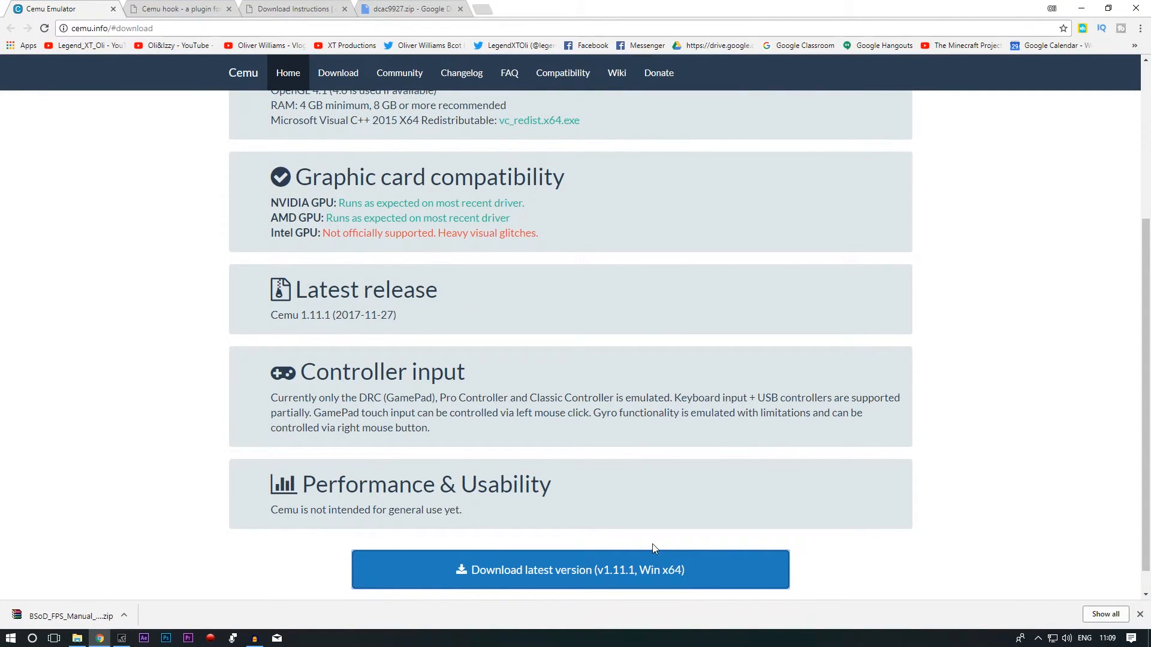
Step: Bring the Cemuhook plugin page's Downloads section into view, listing current and older versions
scroll(up, 3)
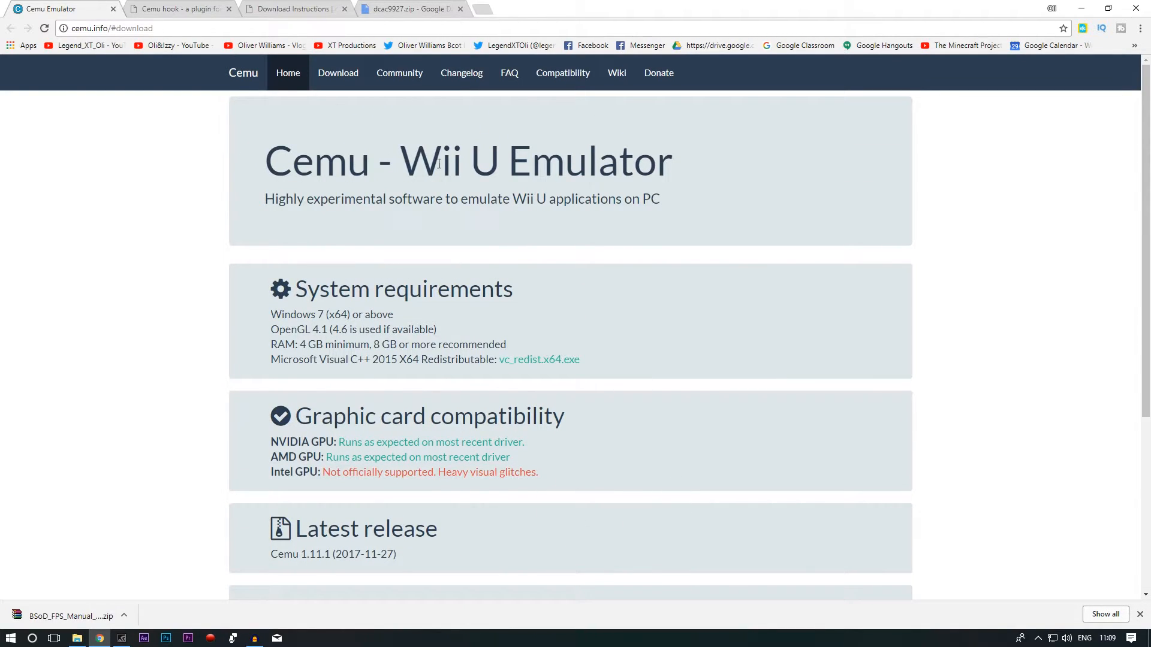
scroll(down, 3)
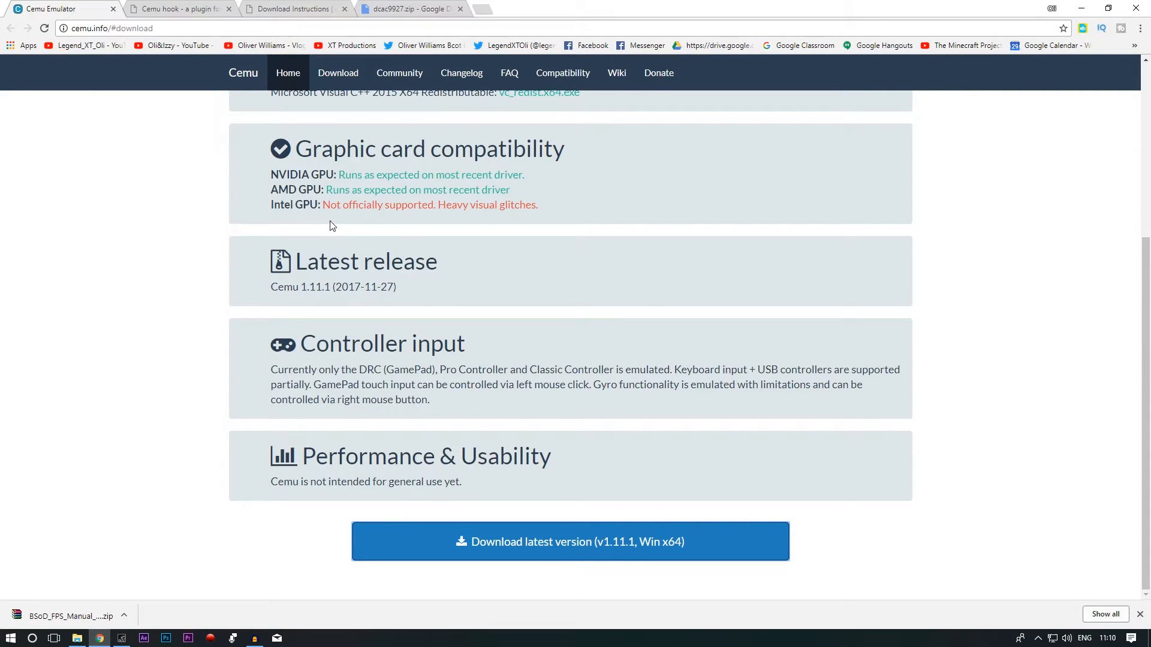
mouse_move(380, 317)
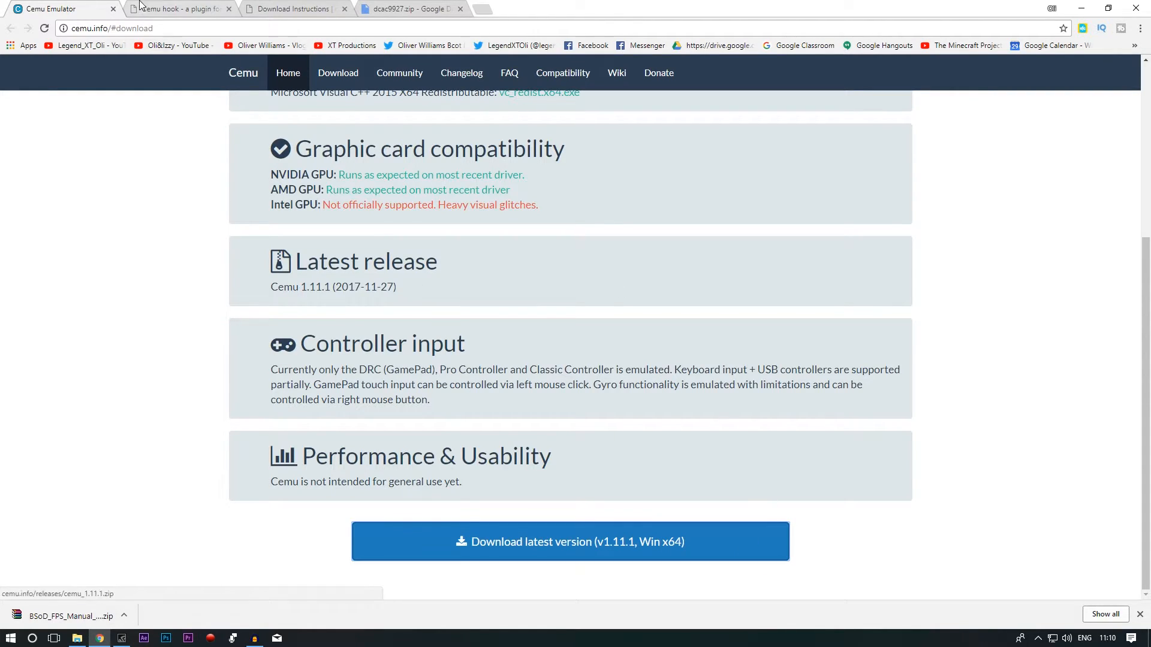
click(179, 9)
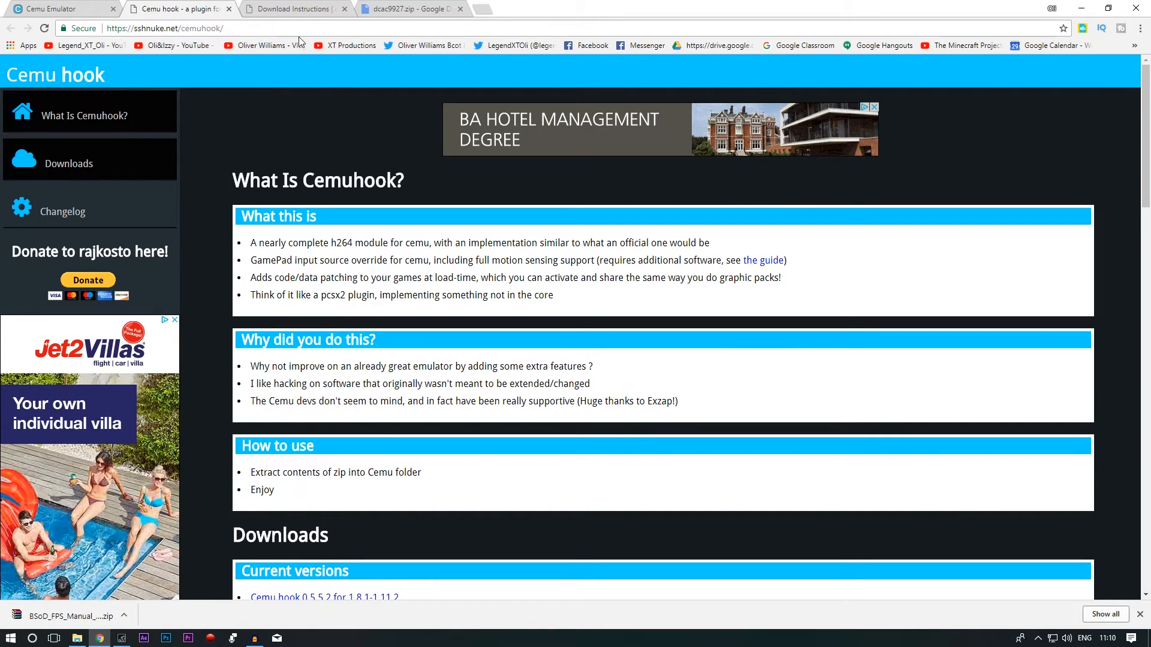
scroll(down, 3)
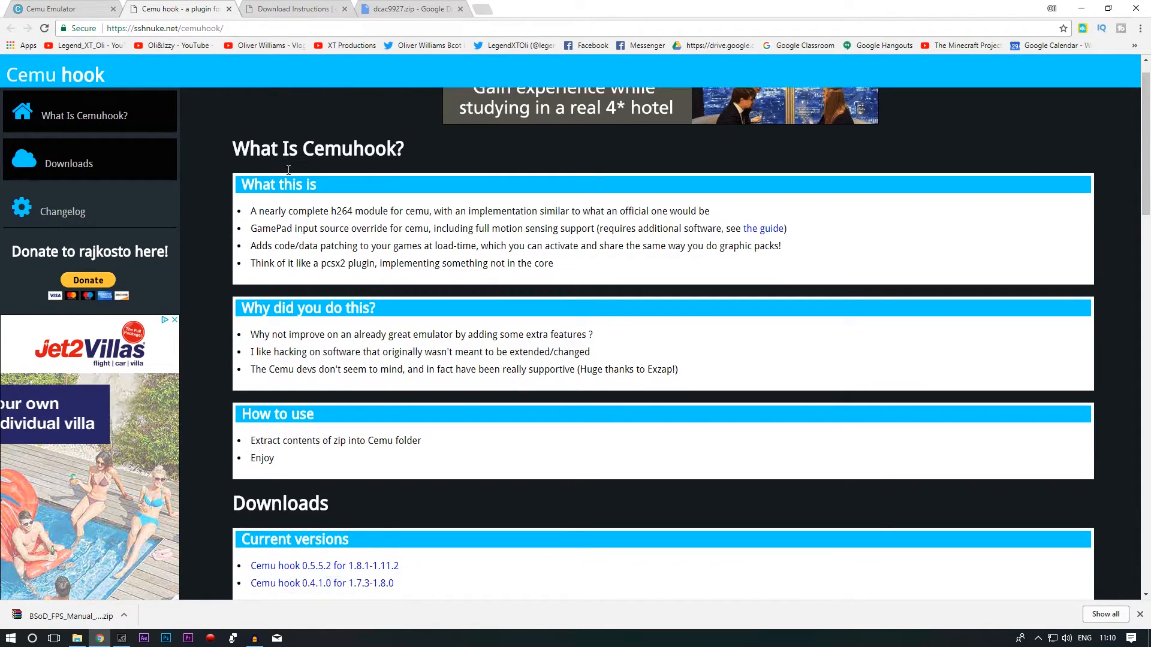
scroll(down, 3)
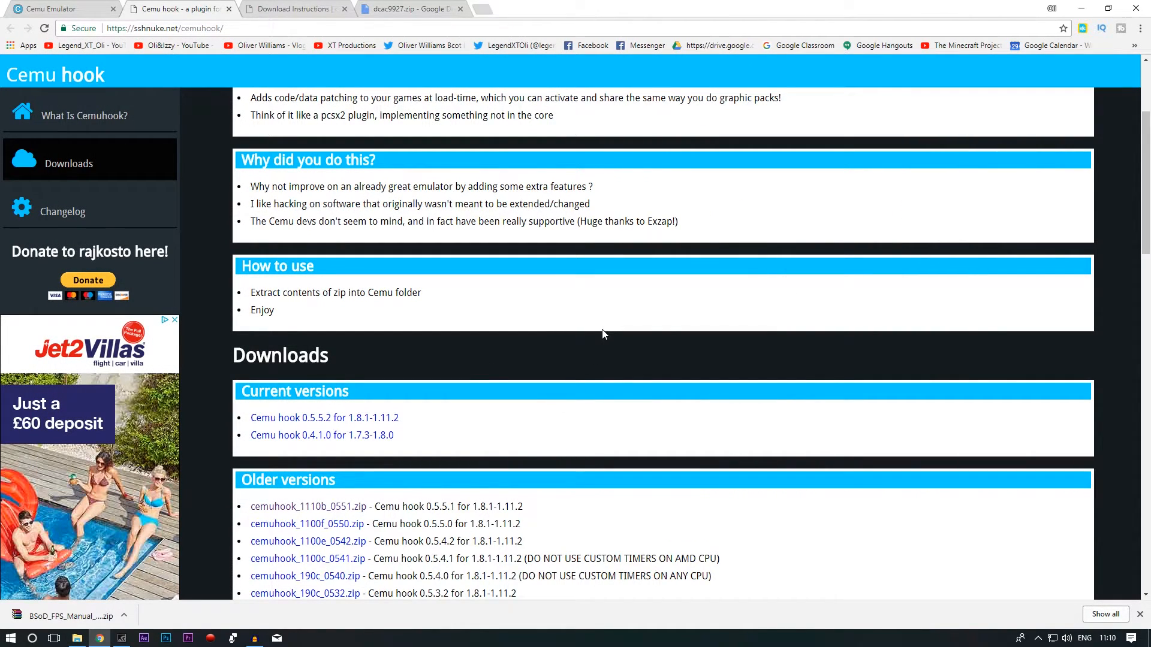
Step: Review the Cemu Graphic Packs games list, then select dcac9927.bin inside the Google Drive dcac9927.zip view
click(294, 9)
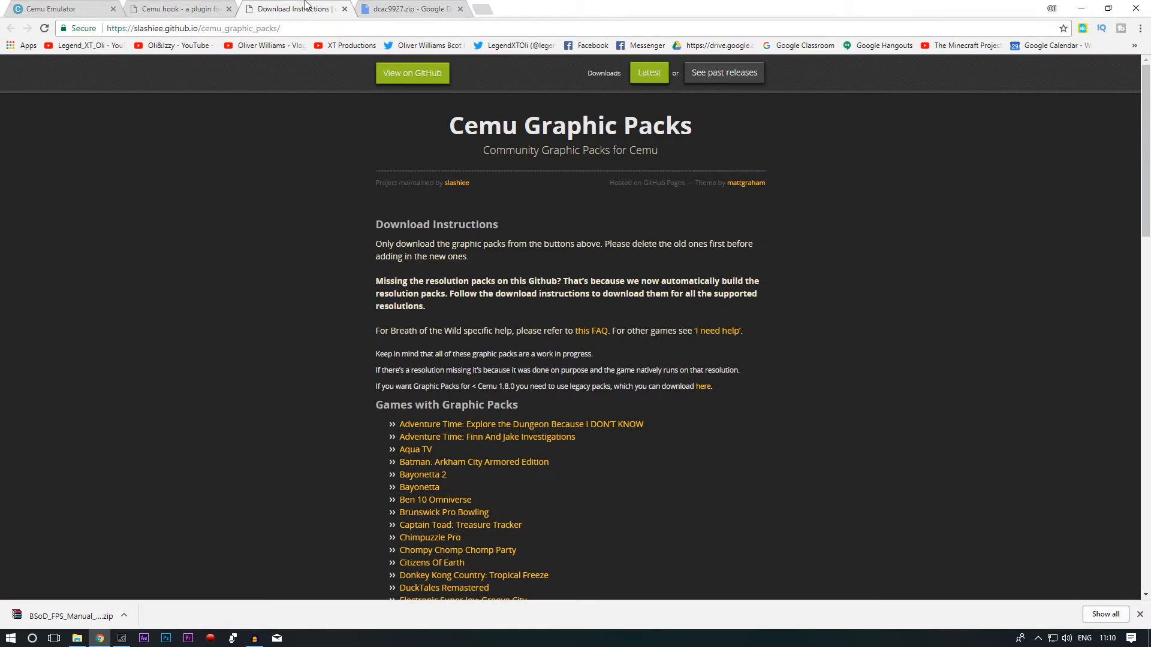
scroll(down, 3)
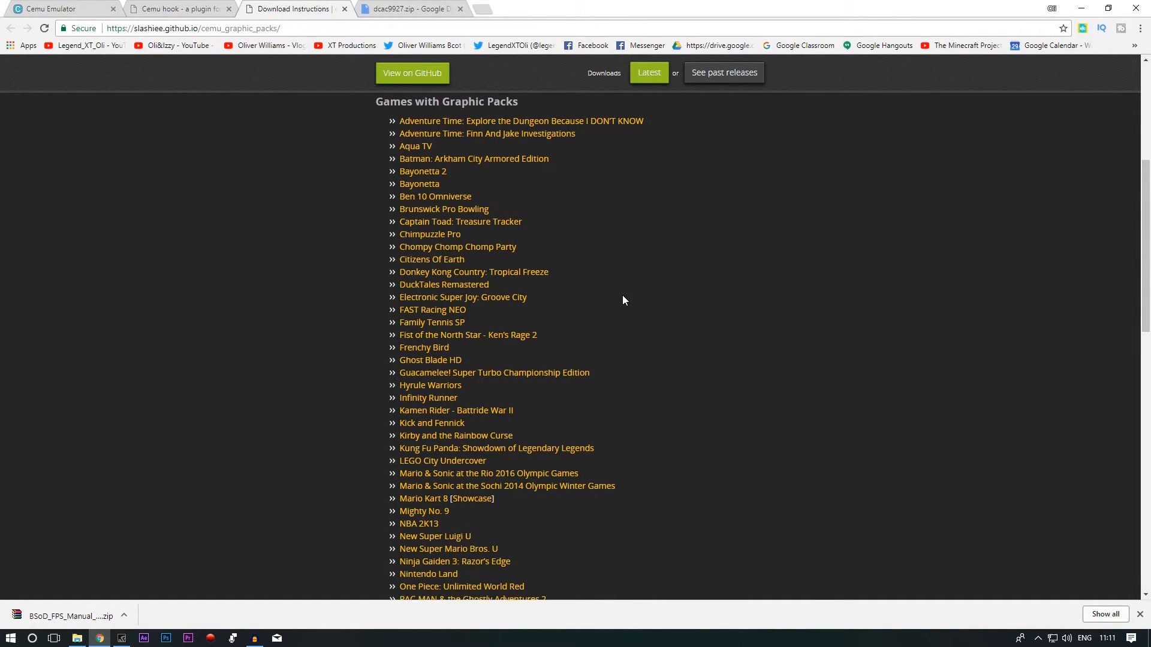
scroll(down, 3)
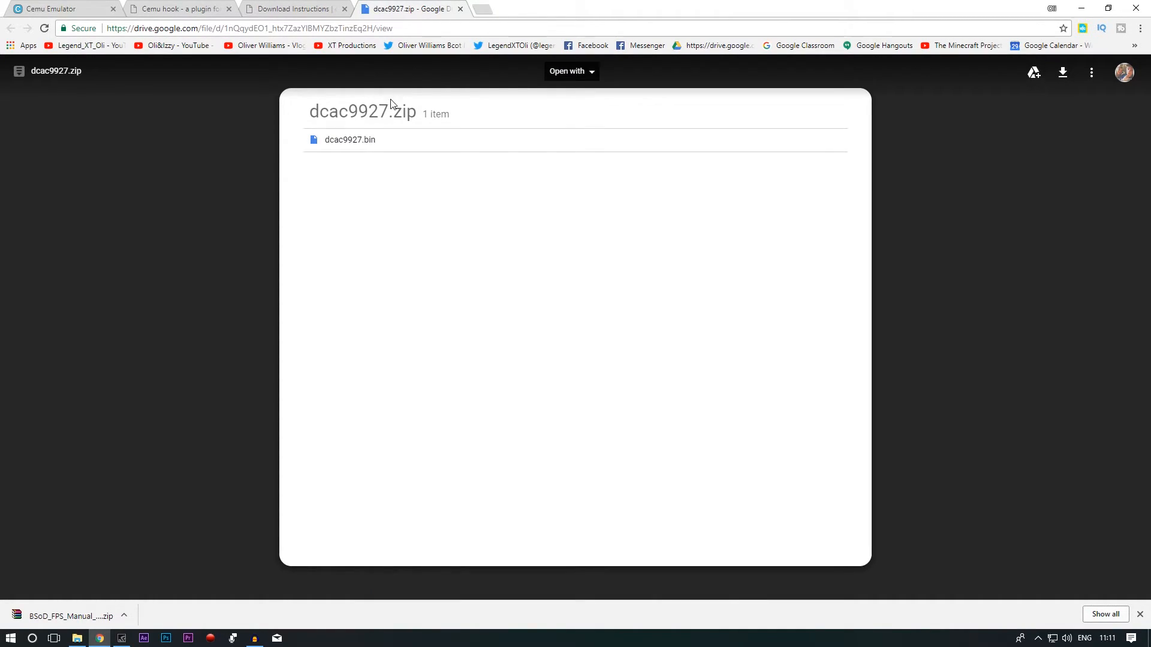
click(349, 139)
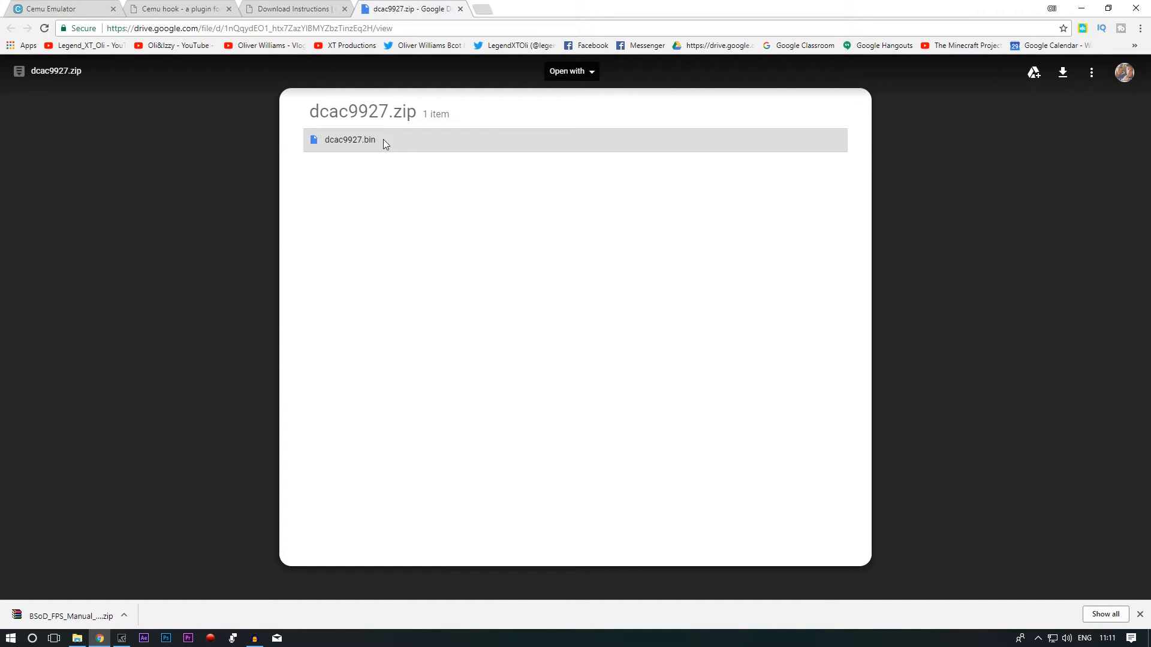
click(62, 8)
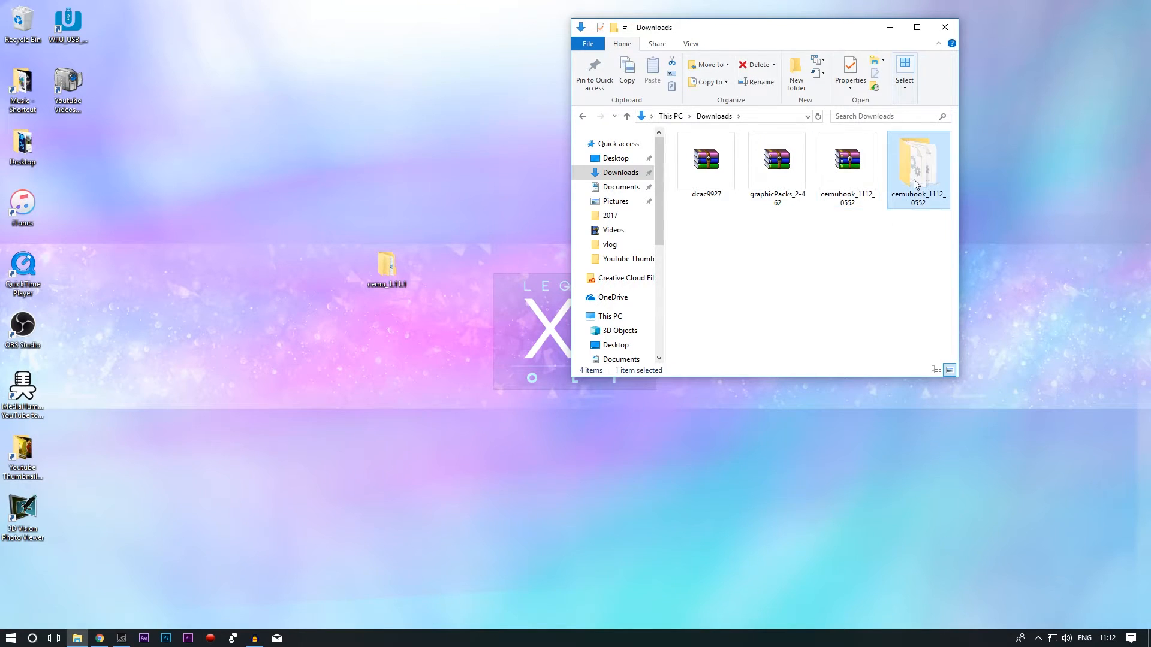
Step: With cemu_1.11.1 open, extract the graphicPacks_2-462 archive into its own folder in Downloads
double_click(918, 159)
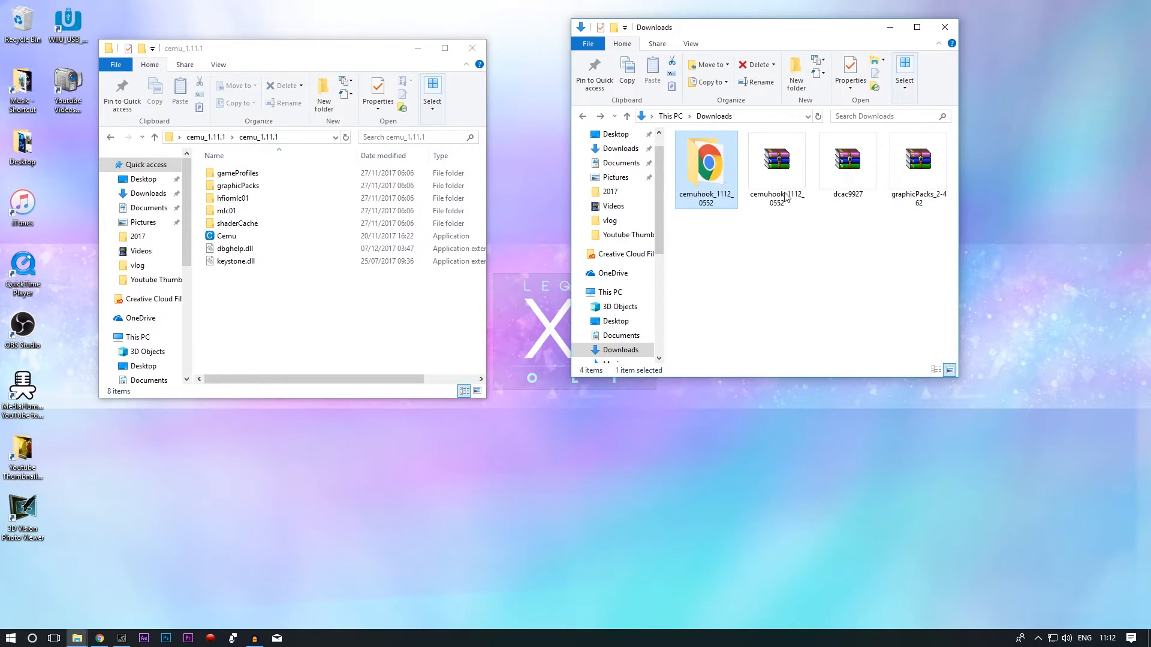
click(917, 159)
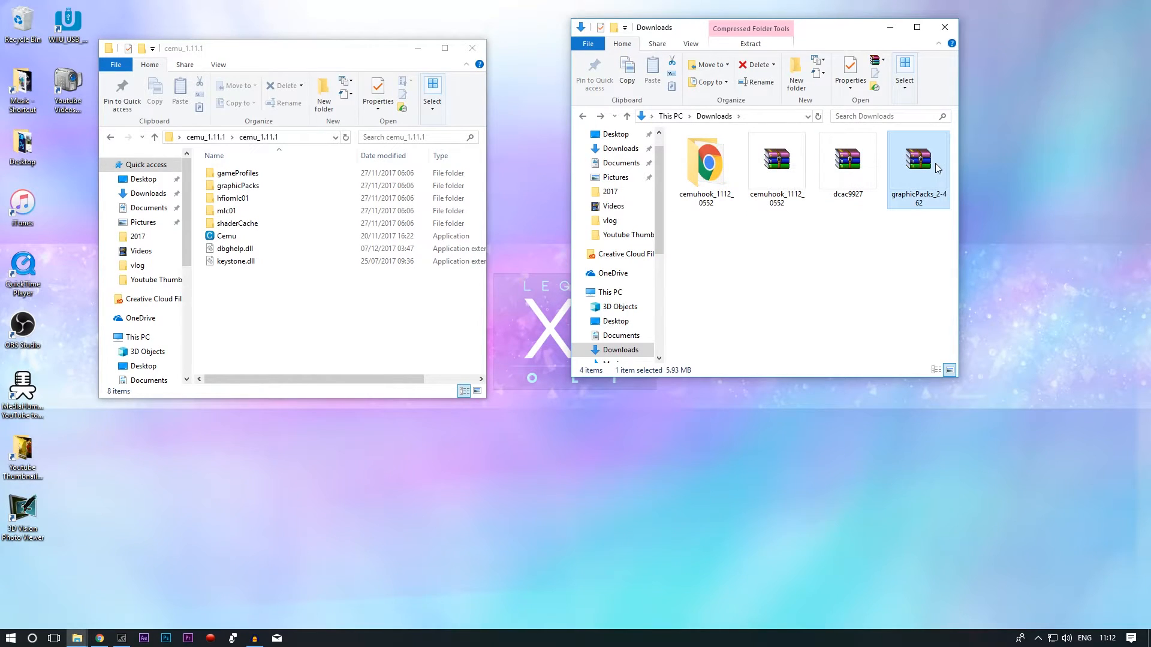
double_click(917, 159)
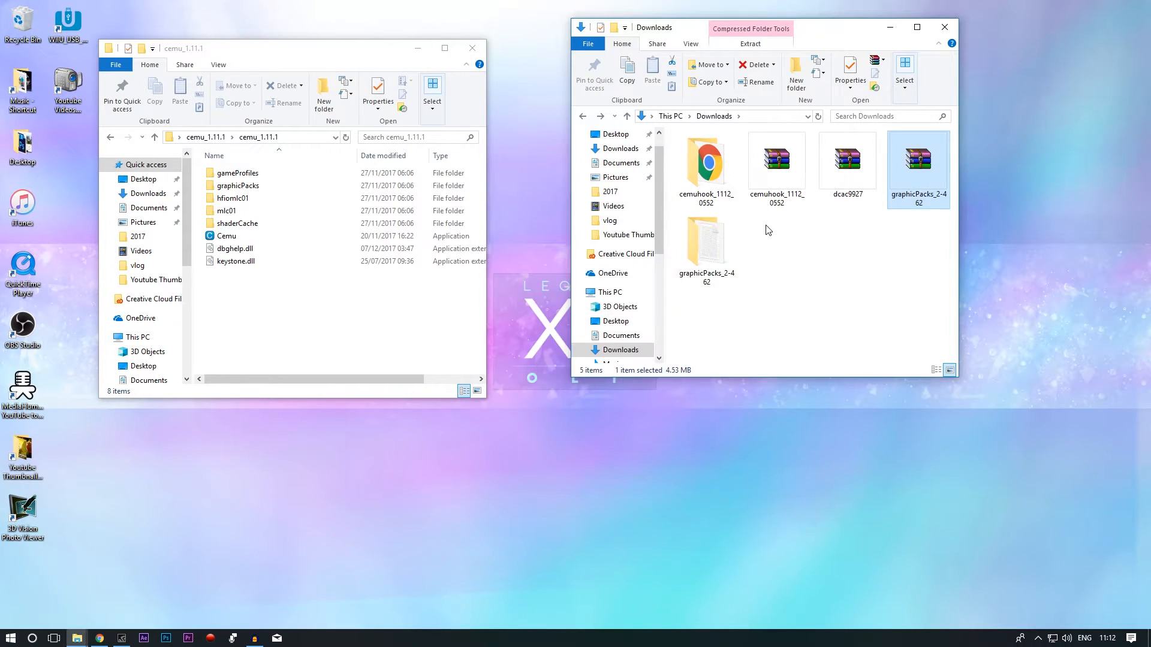
Step: Move all 36 BreathOfTheWild pack folders from graphicPacks_2-462 into cemu_1.11.1\graphicPacks
double_click(917, 162)
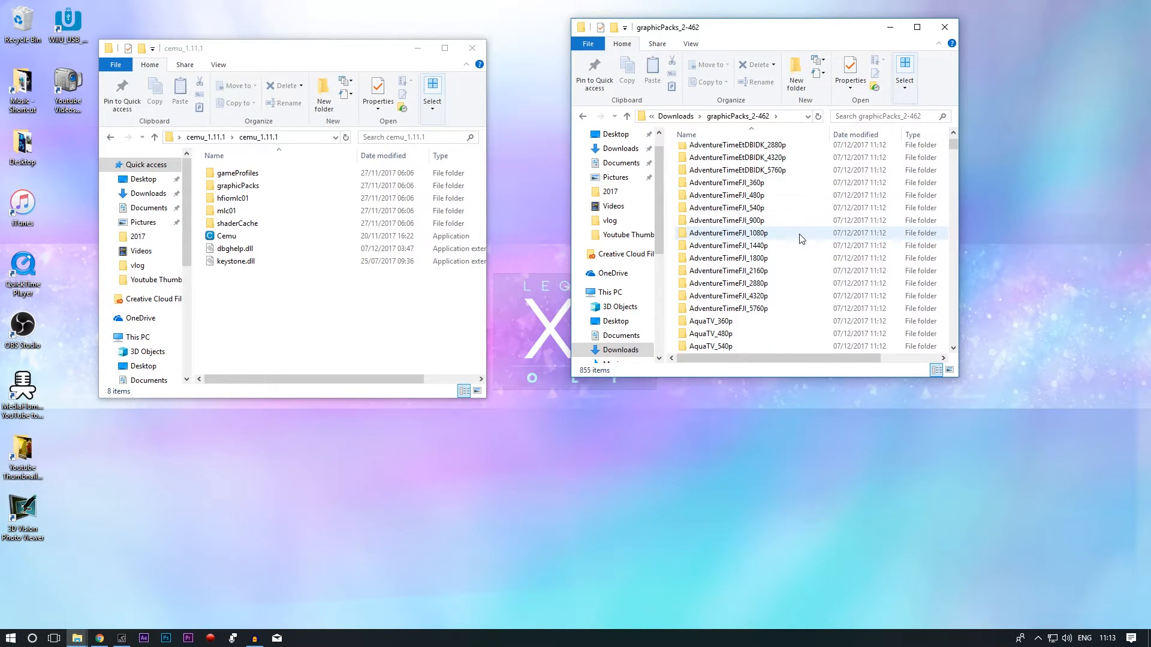
scroll(down, 3)
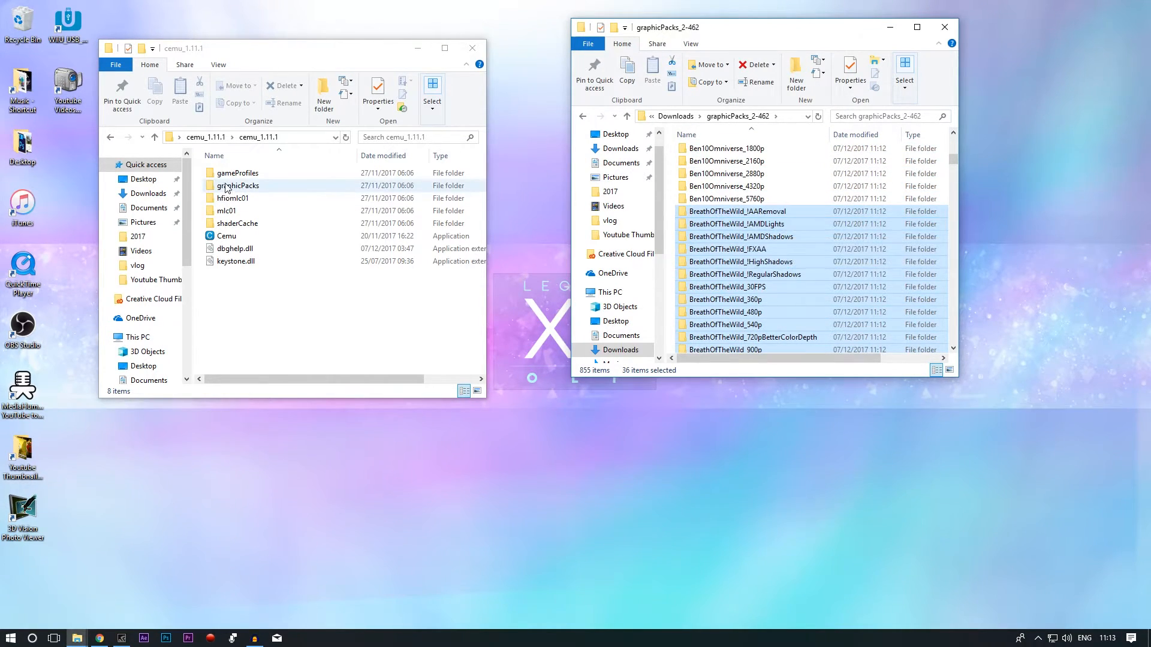
double_click(237, 185)
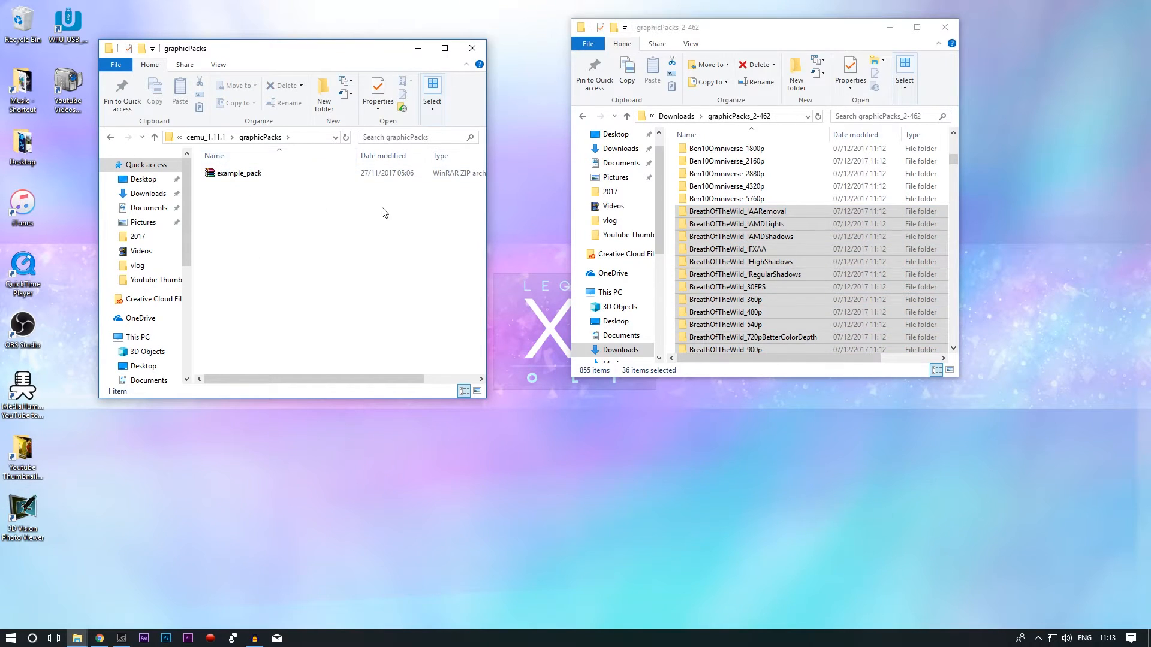
click(608, 292)
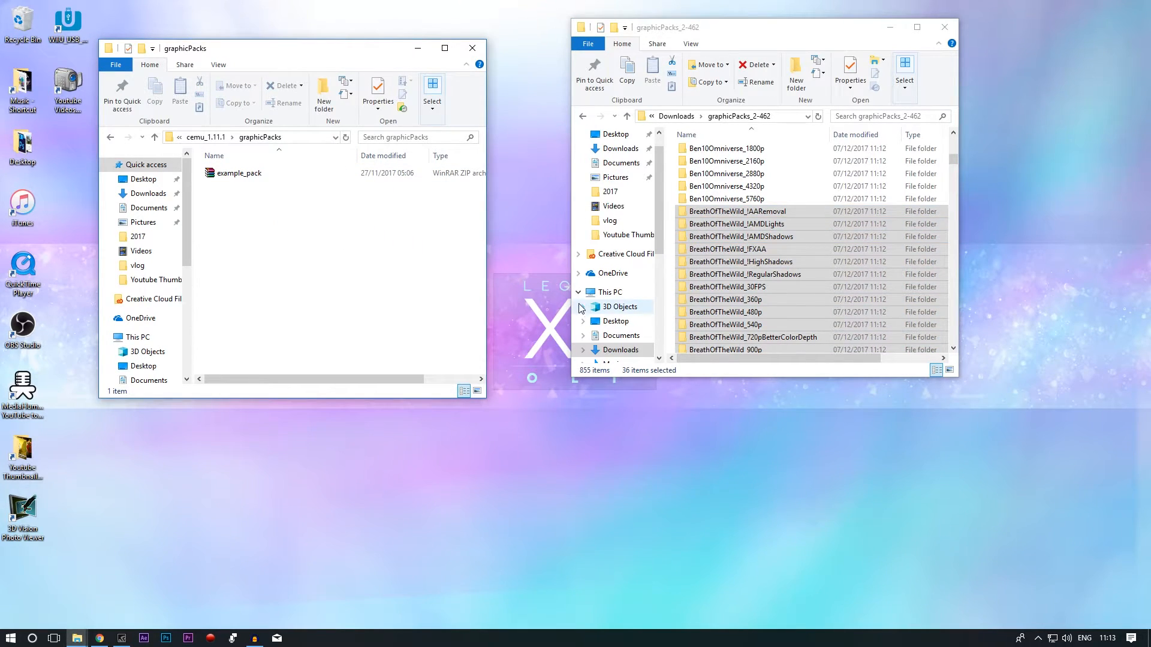
click(110, 137)
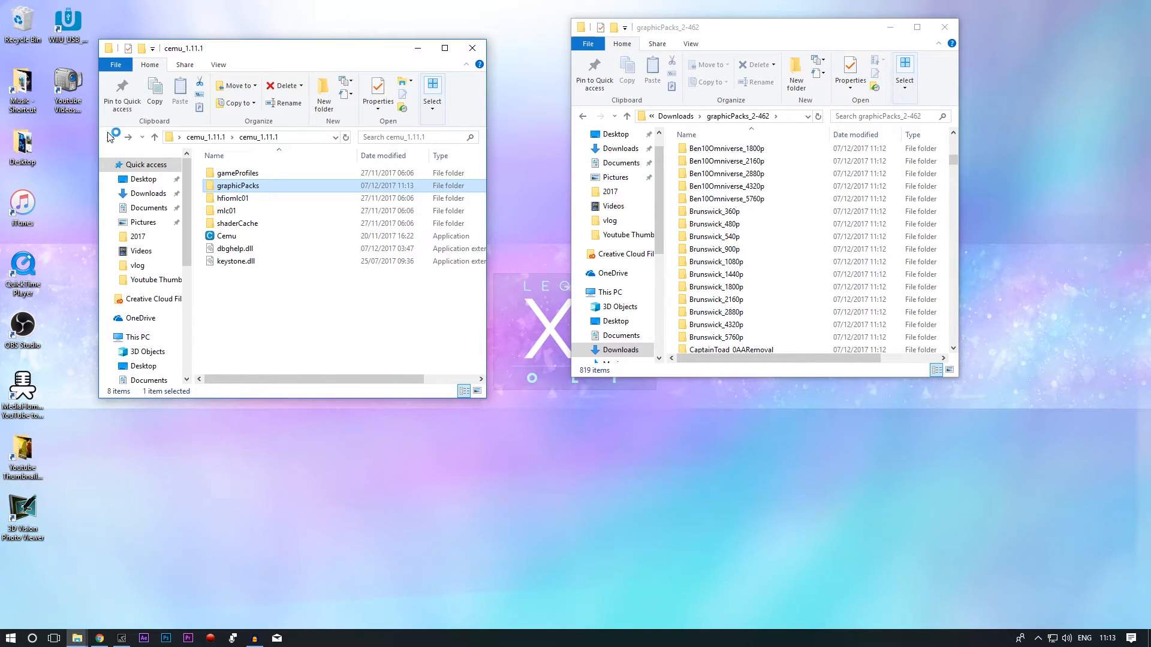
Step: Move dcac9927.bin from the Downloads dcac9927 folder into cemu_1.11.1\shaderCache\transferable
click(626, 117)
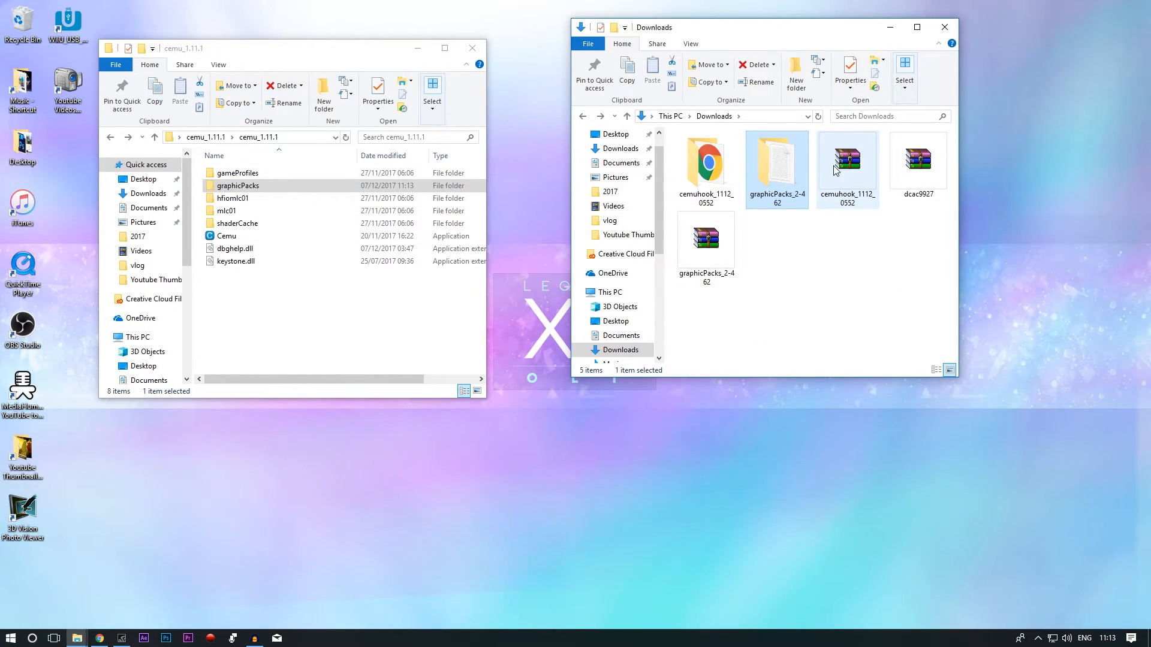
click(705, 165)
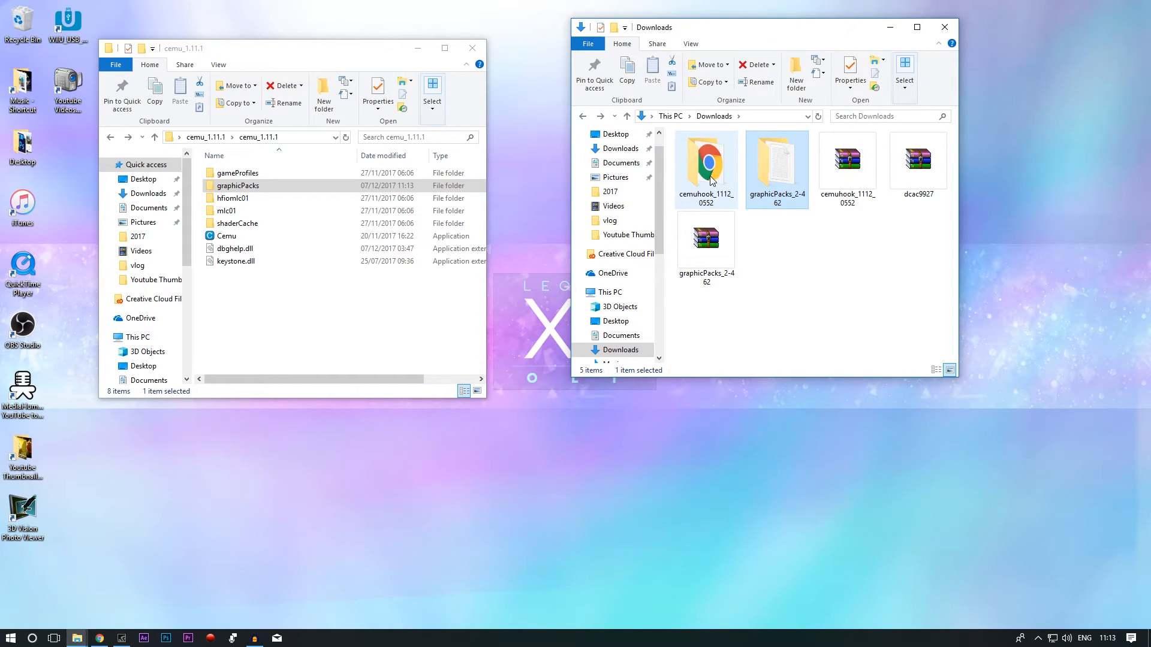
click(917, 159)
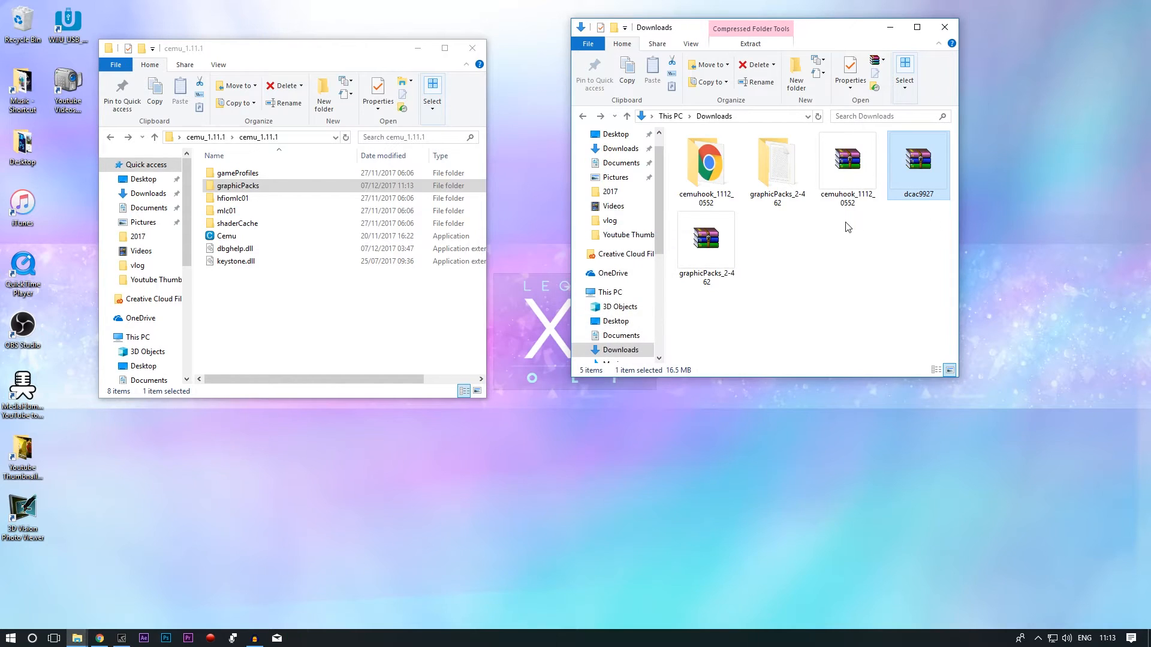
double_click(916, 158)
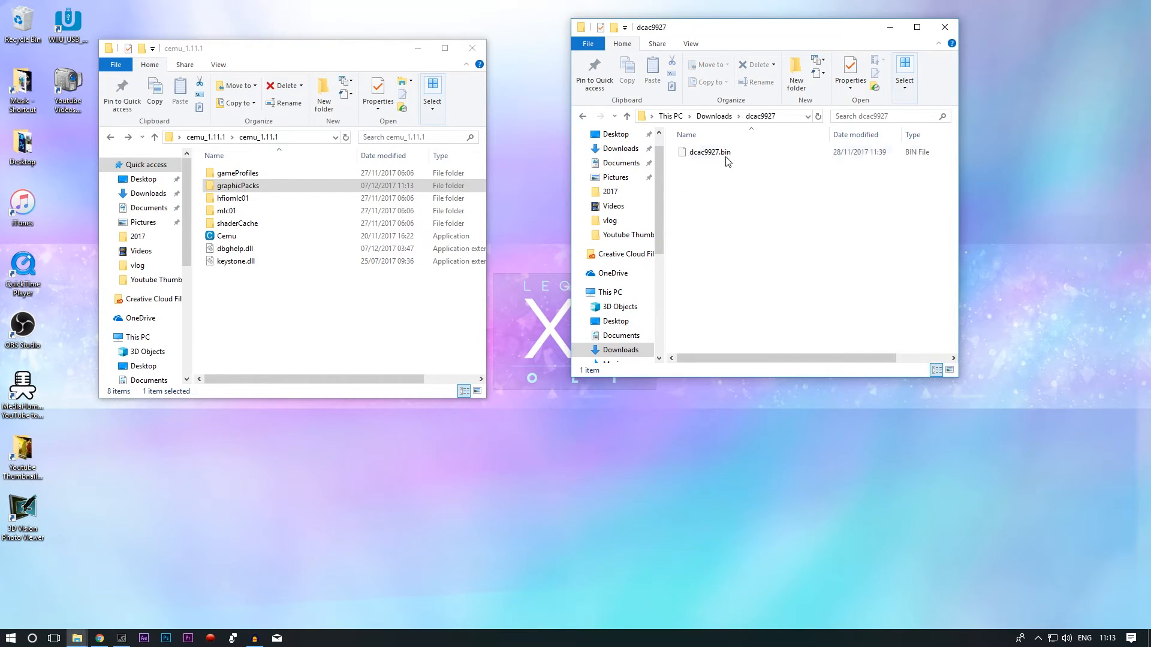
click(708, 152)
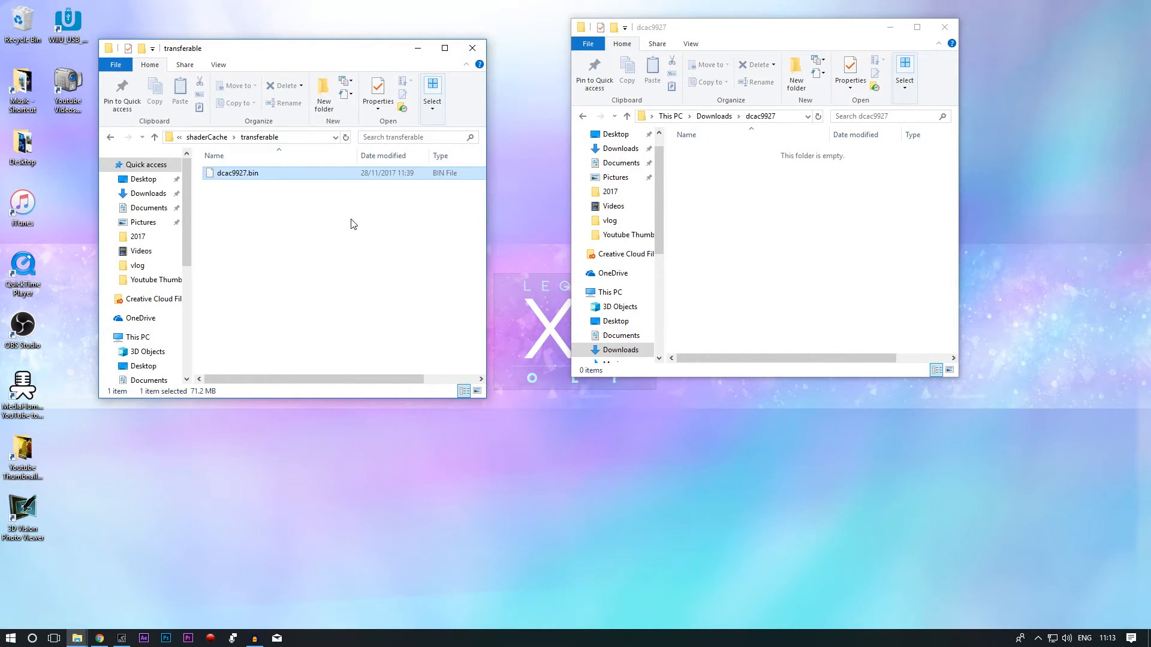
Step: Copy the BSoD FPS++ pack into cemu_1.11.1\graphicPacks, making 38 items, and return to cemu_1.11.1
click(582, 116)
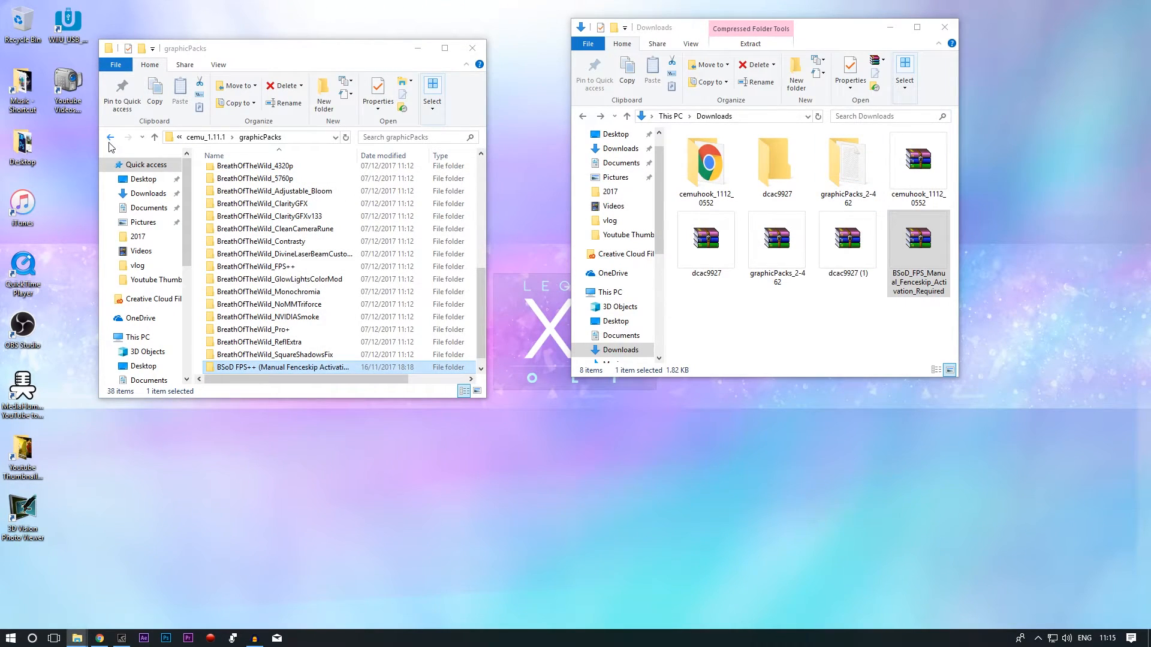
click(110, 137)
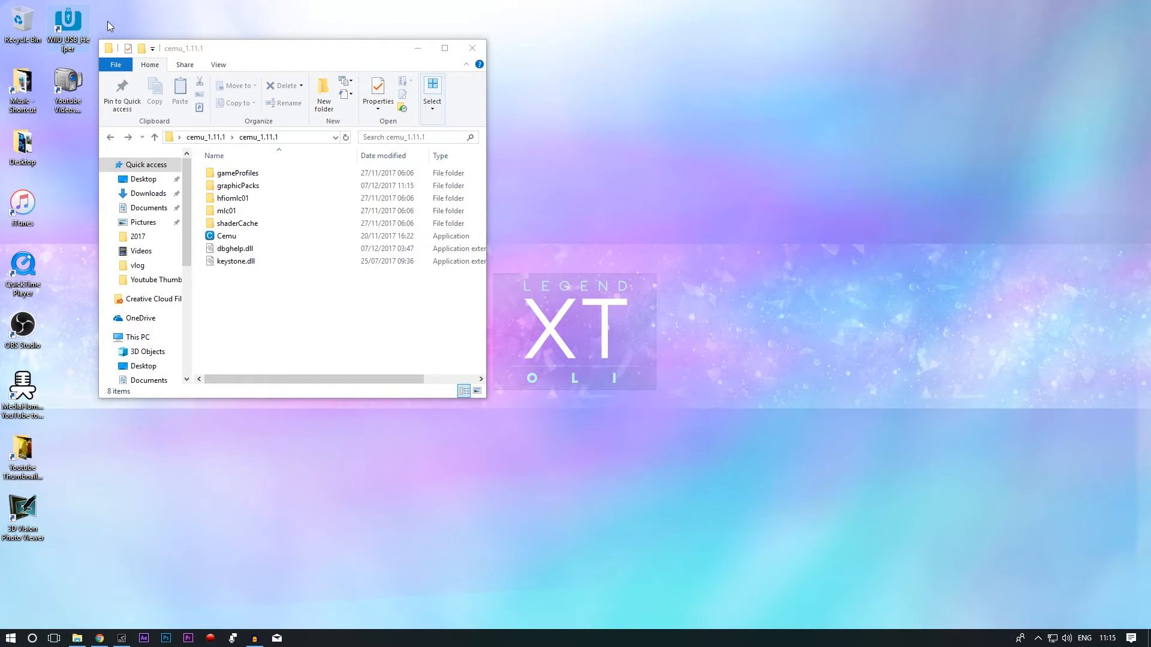
mouse_move(70, 25)
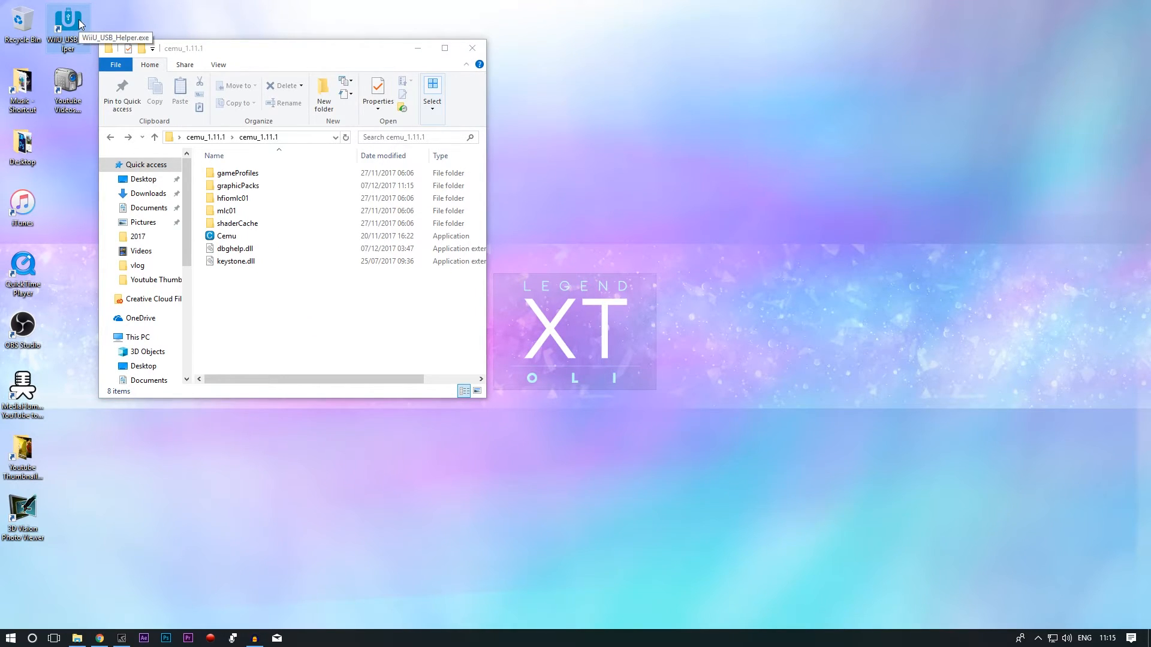
Step: Launch Wii U USB Helper, select Breath of the Wild and tick its newest available update version
double_click(67, 22)
text(breath of)
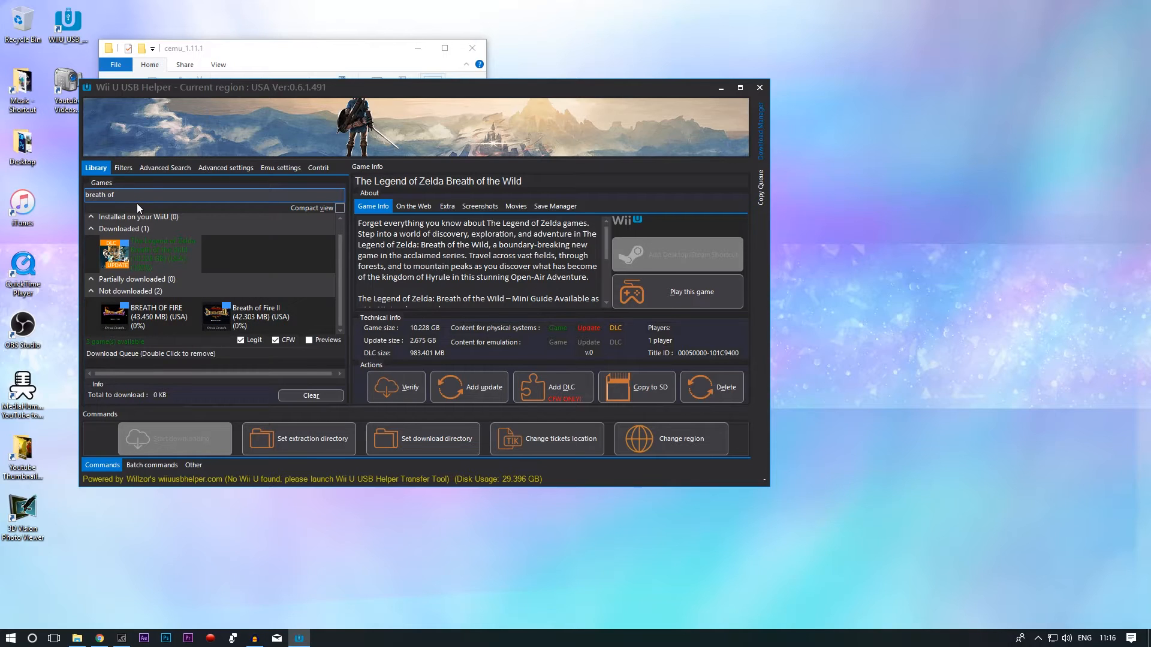
click(213, 195)
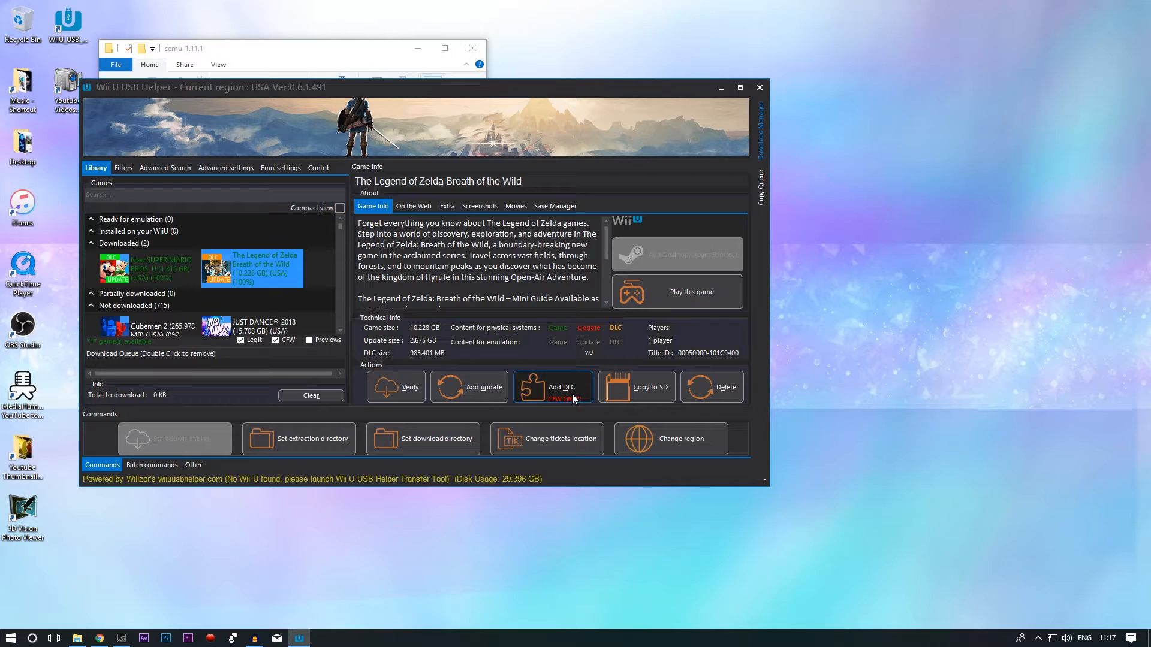
mouse_move(397, 387)
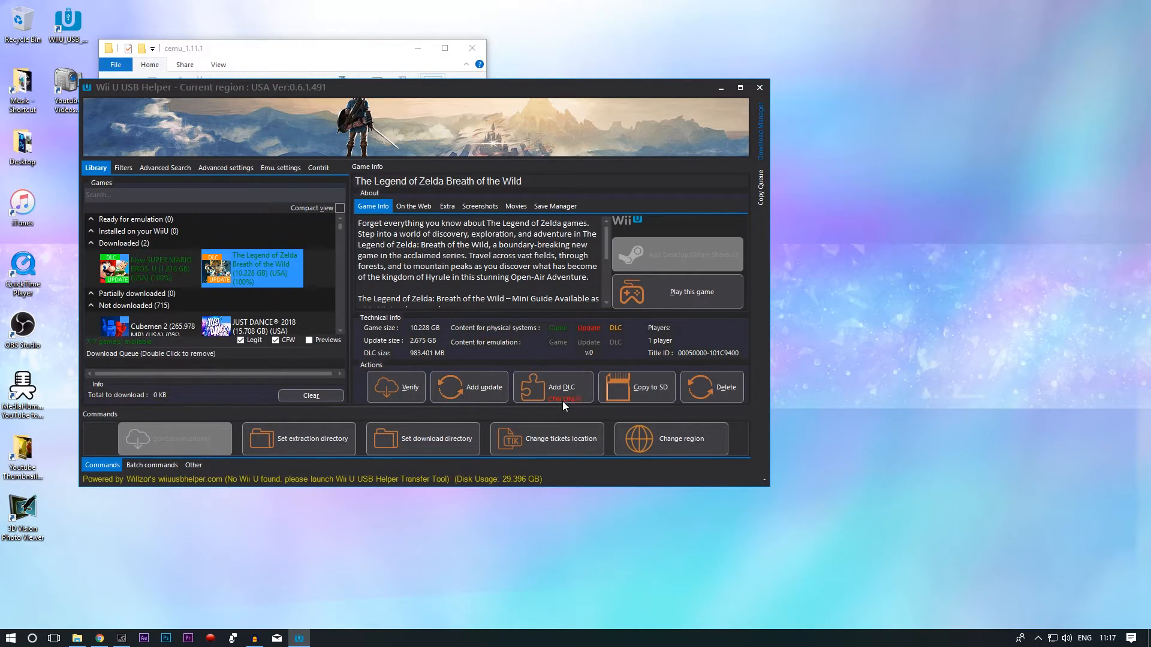
click(480, 387)
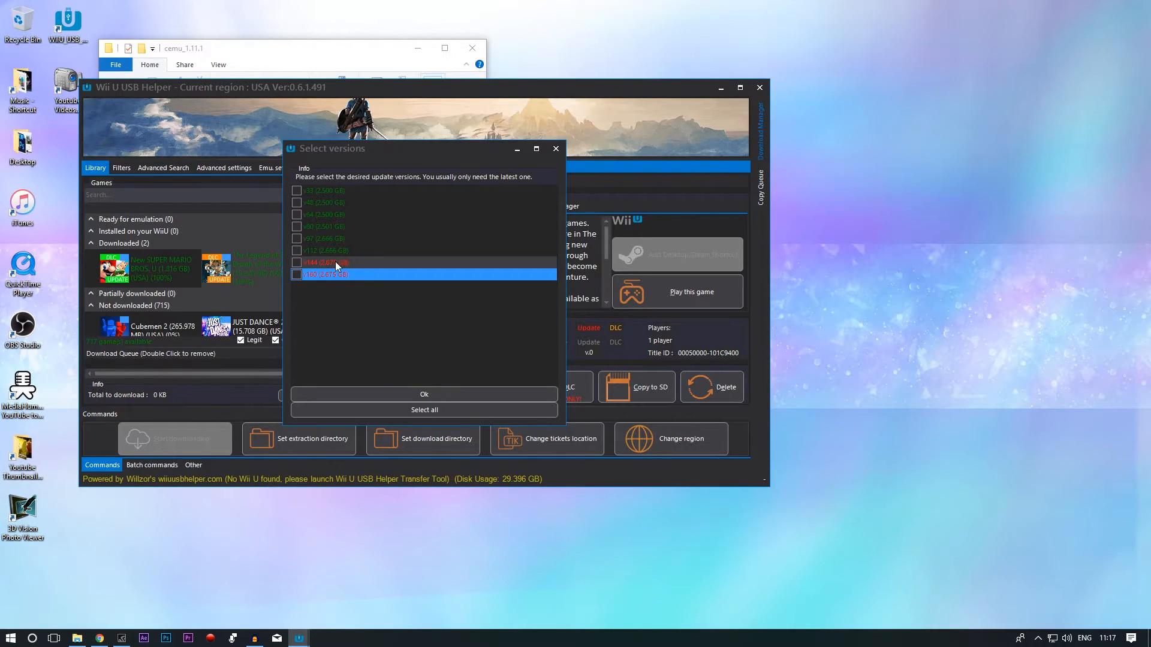
click(423, 395)
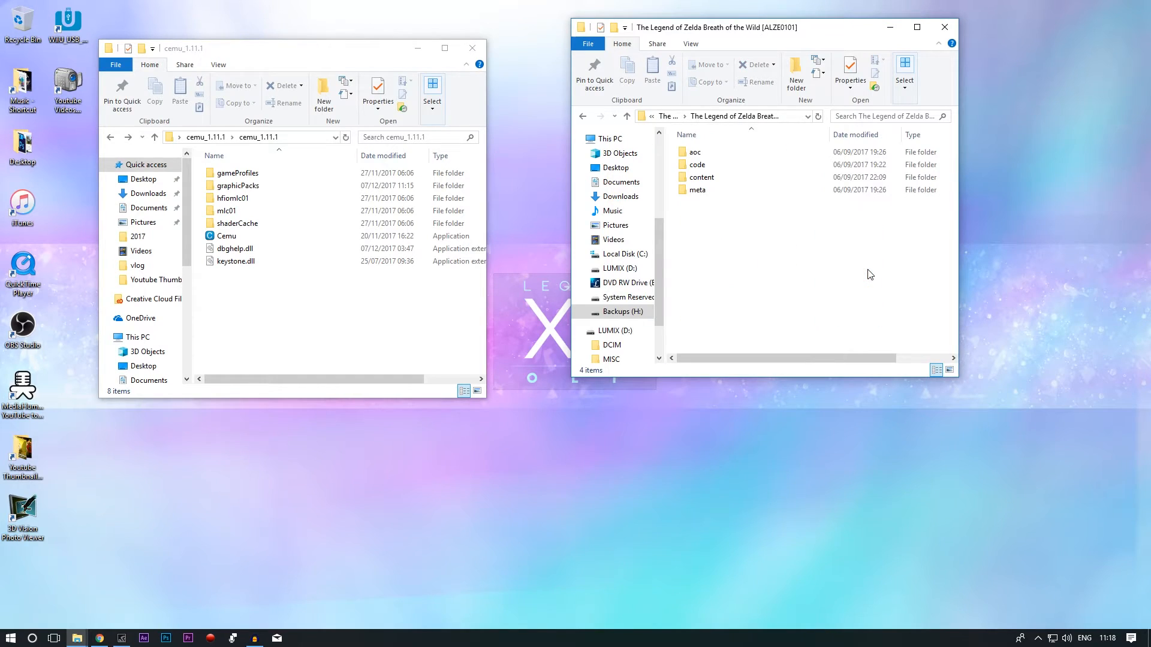
Step: Navigate to the ALZE0101 game's code folder on the backup drive and select U-King.rpx
click(846, 264)
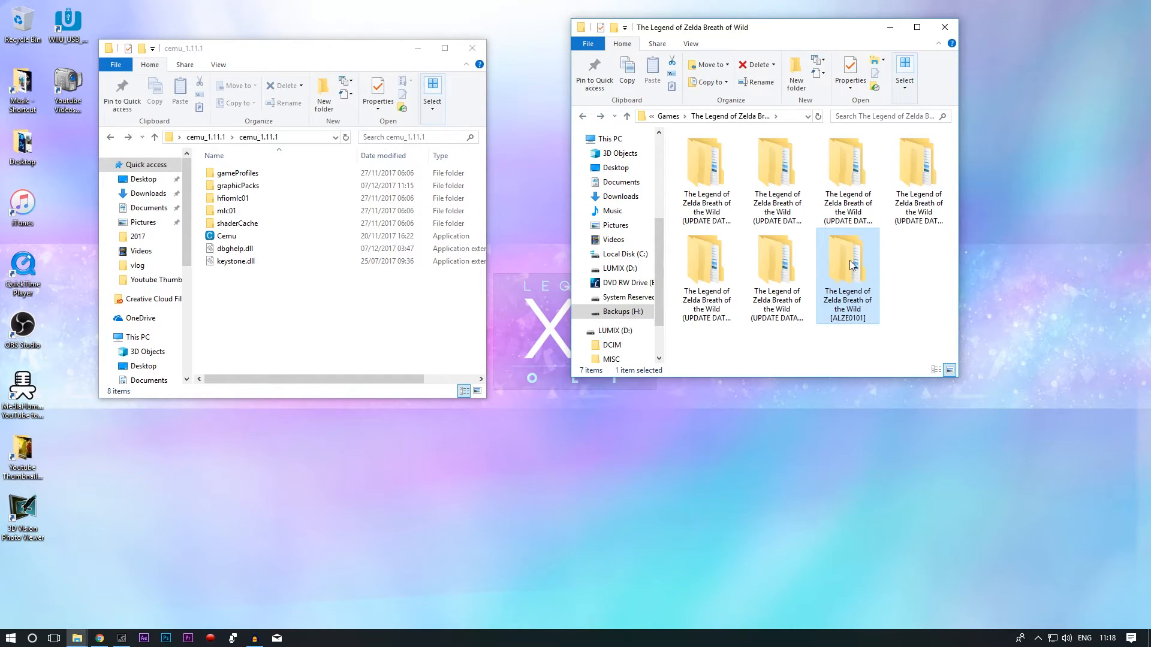
mouse_move(856, 265)
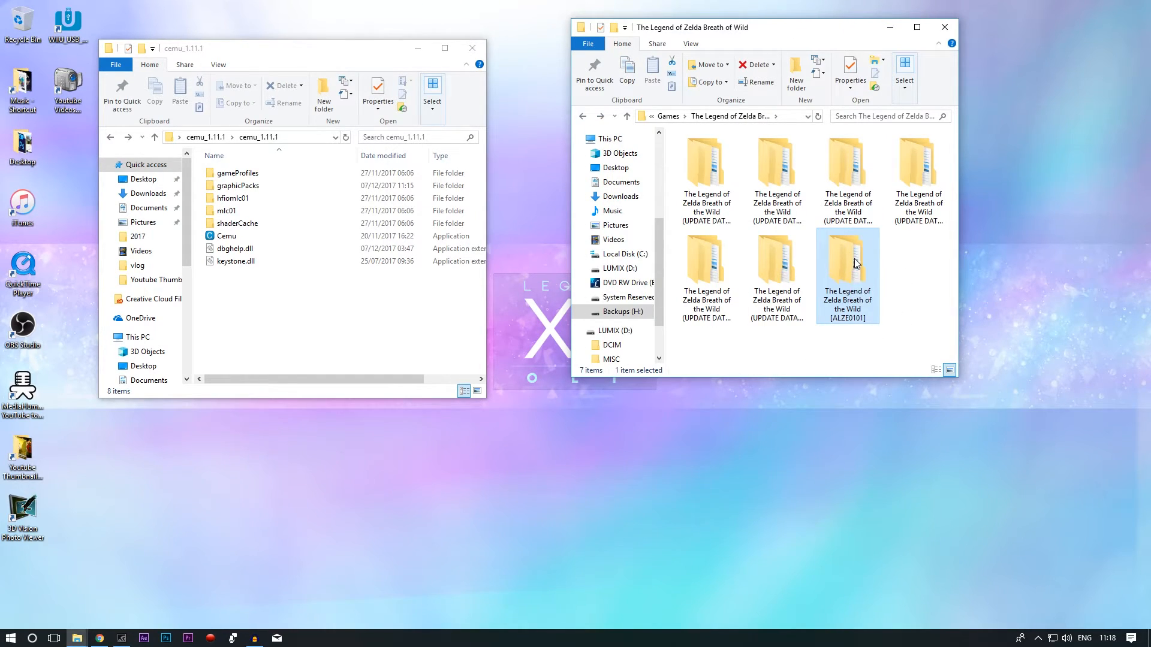
double_click(847, 264)
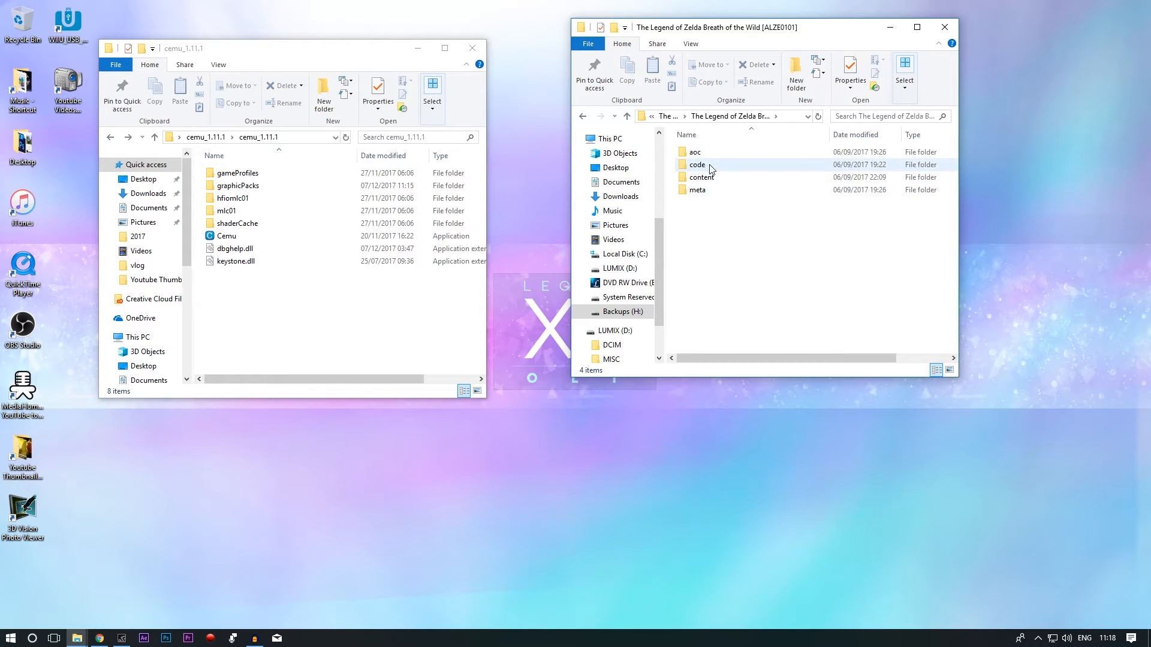
double_click(698, 164)
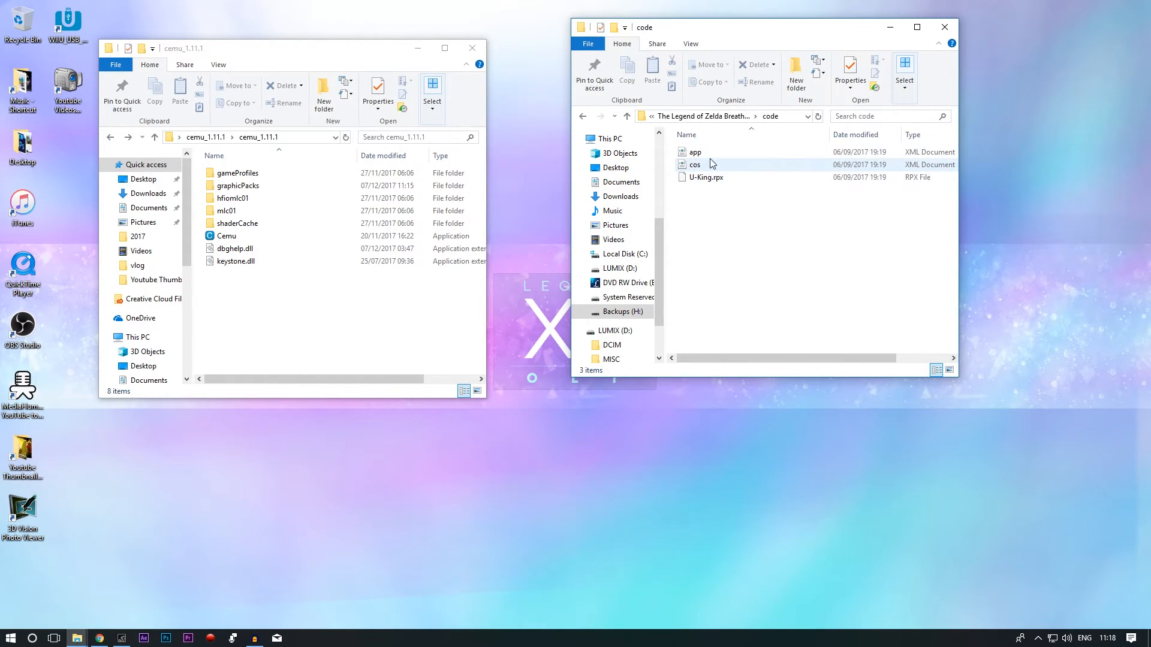
click(227, 236)
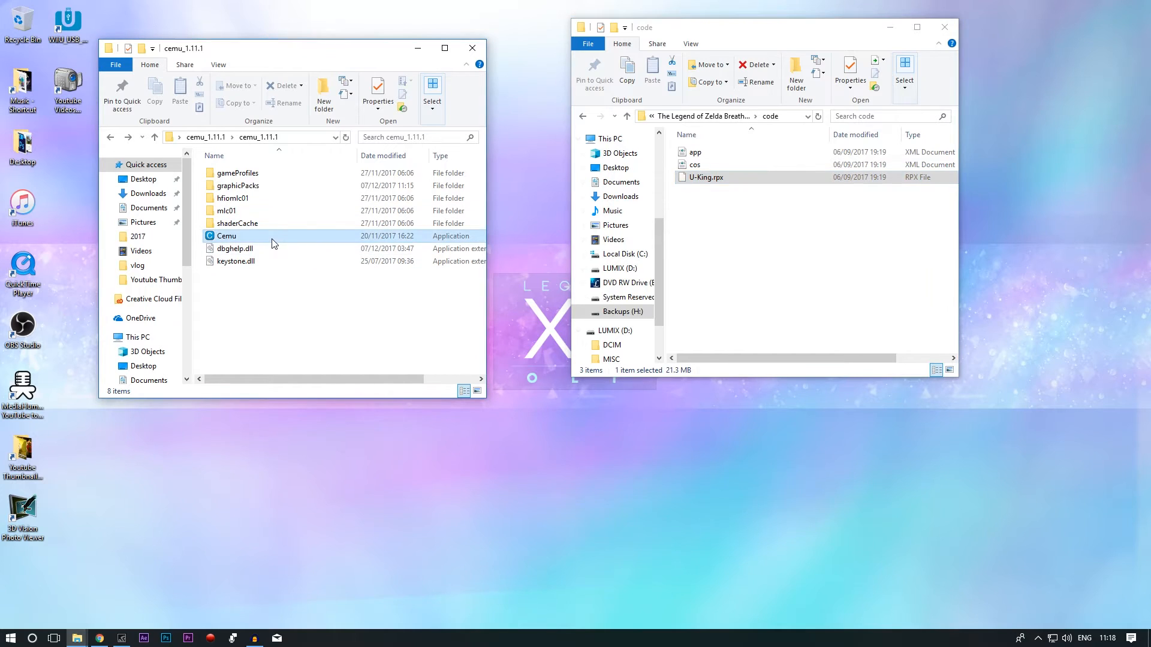
Step: Launch Cemu.exe, download the 4 missing shared fonts and browse the Breath of the Wild graphic packs list
double_click(226, 236)
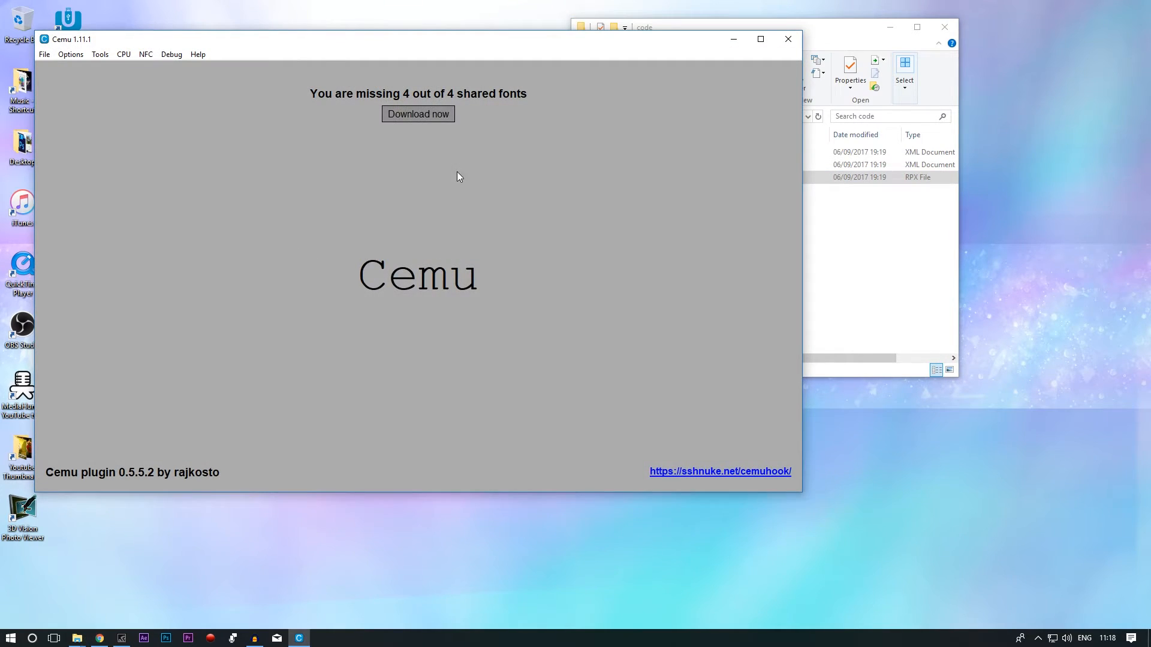
click(417, 114)
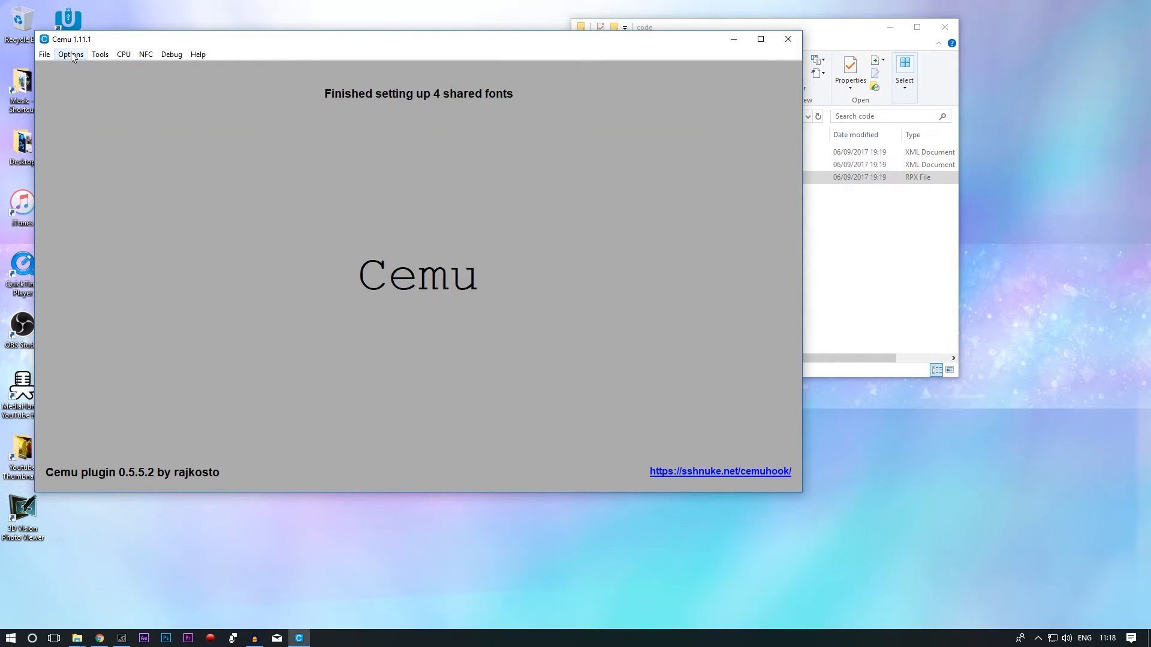
click(70, 54)
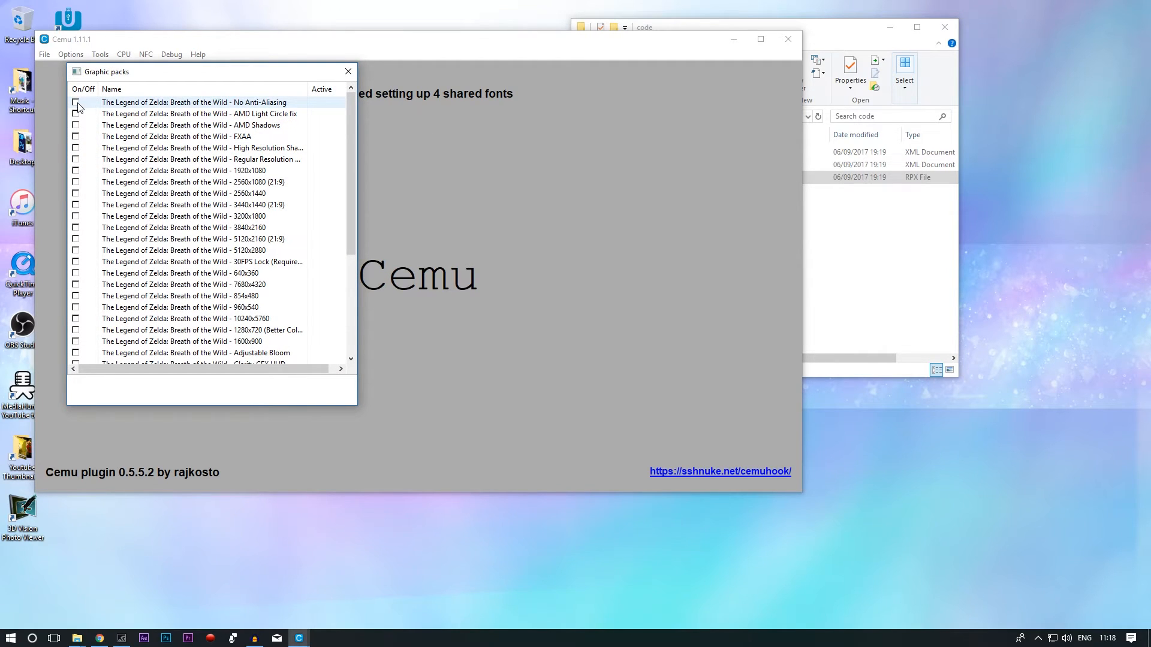
scroll(down, 3)
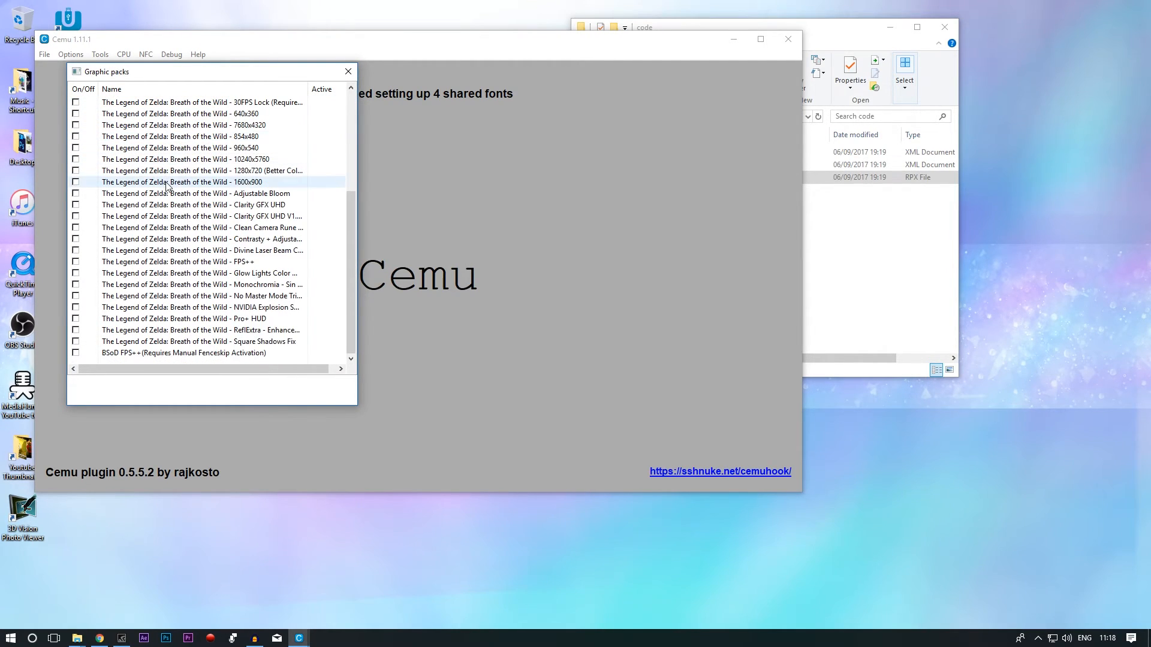
click(75, 352)
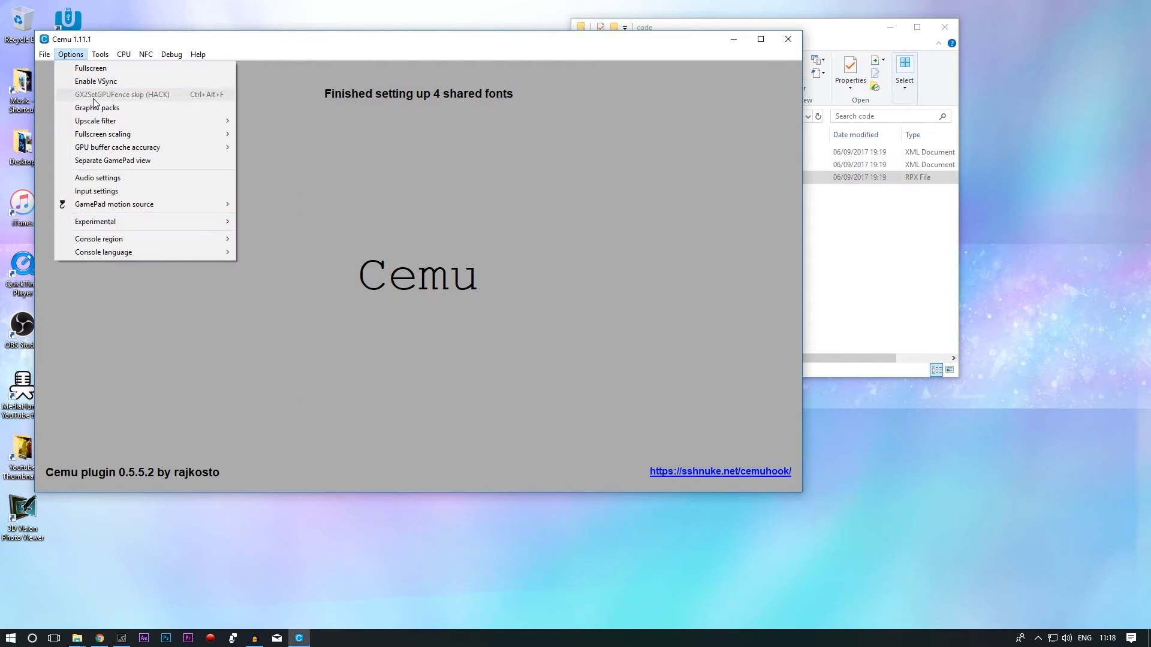
Step: Load U-King.rpx to boot Breath of the Wild with GPU buffer cache accuracy set to Low (fast)
click(45, 54)
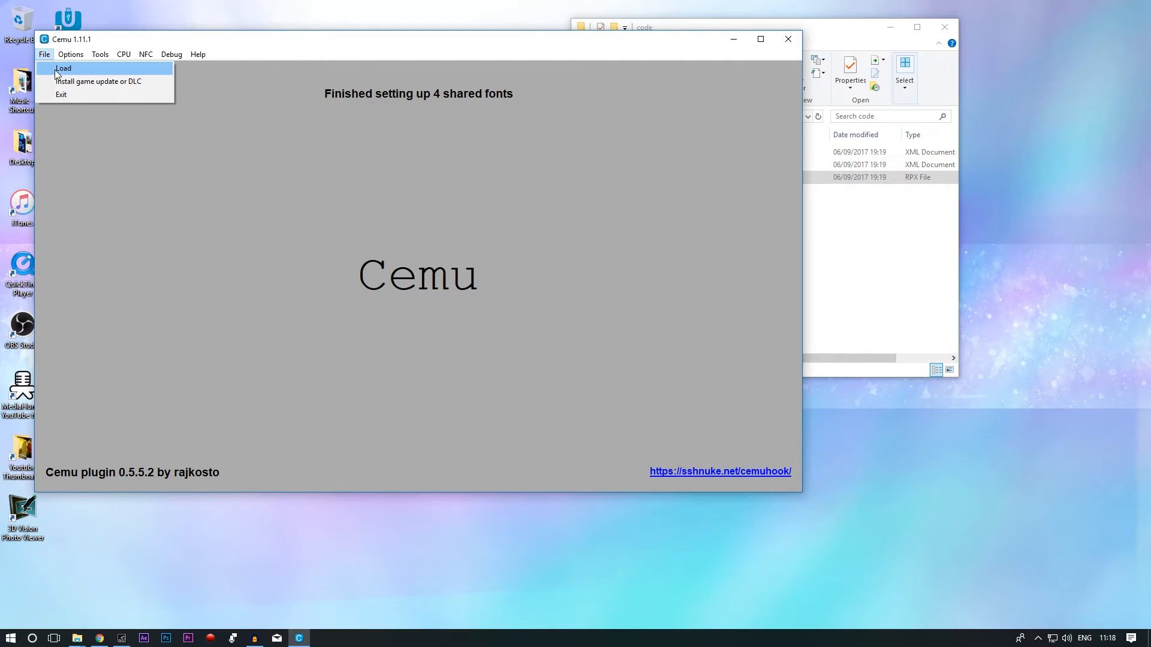
click(64, 67)
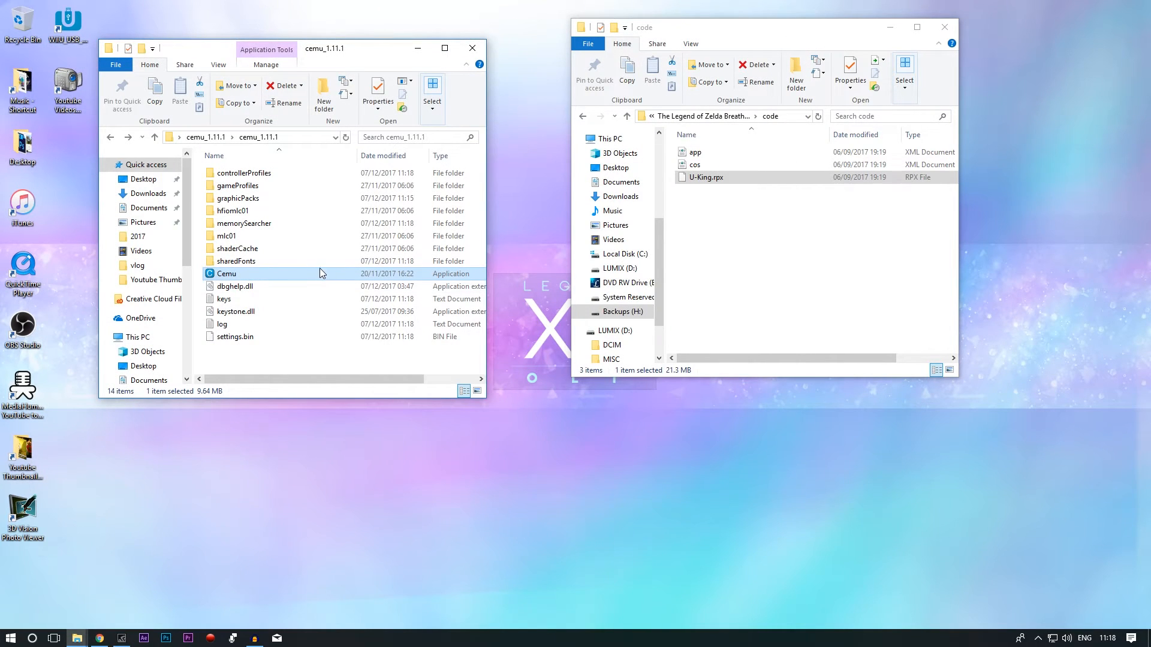
mouse_move(250, 236)
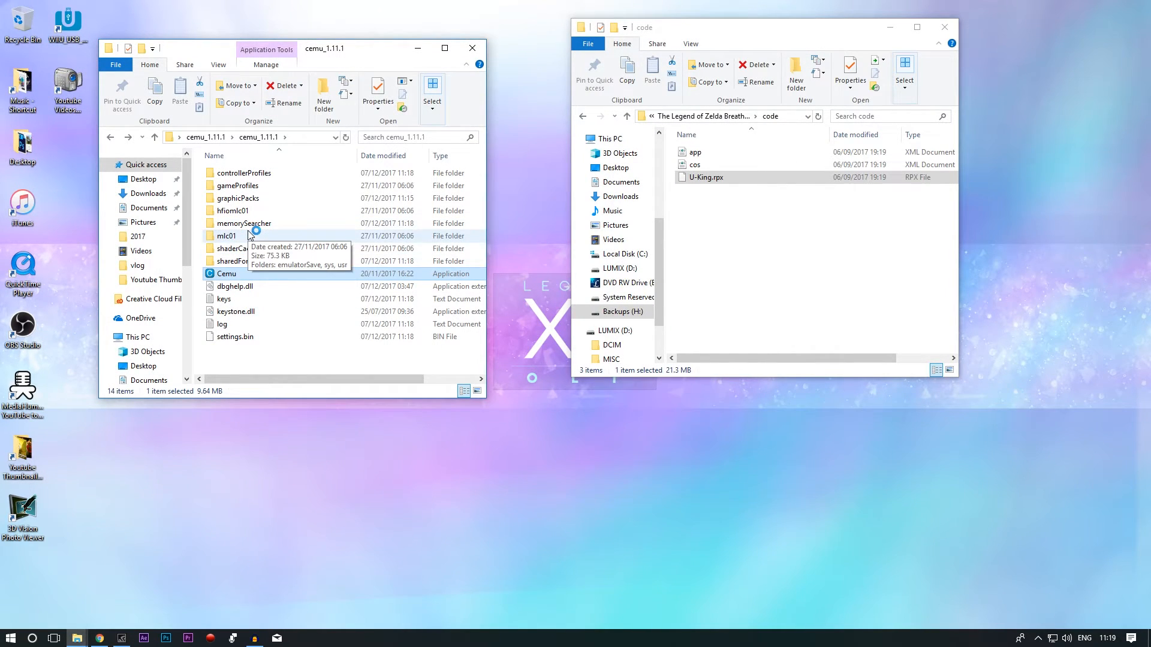
double_click(227, 273)
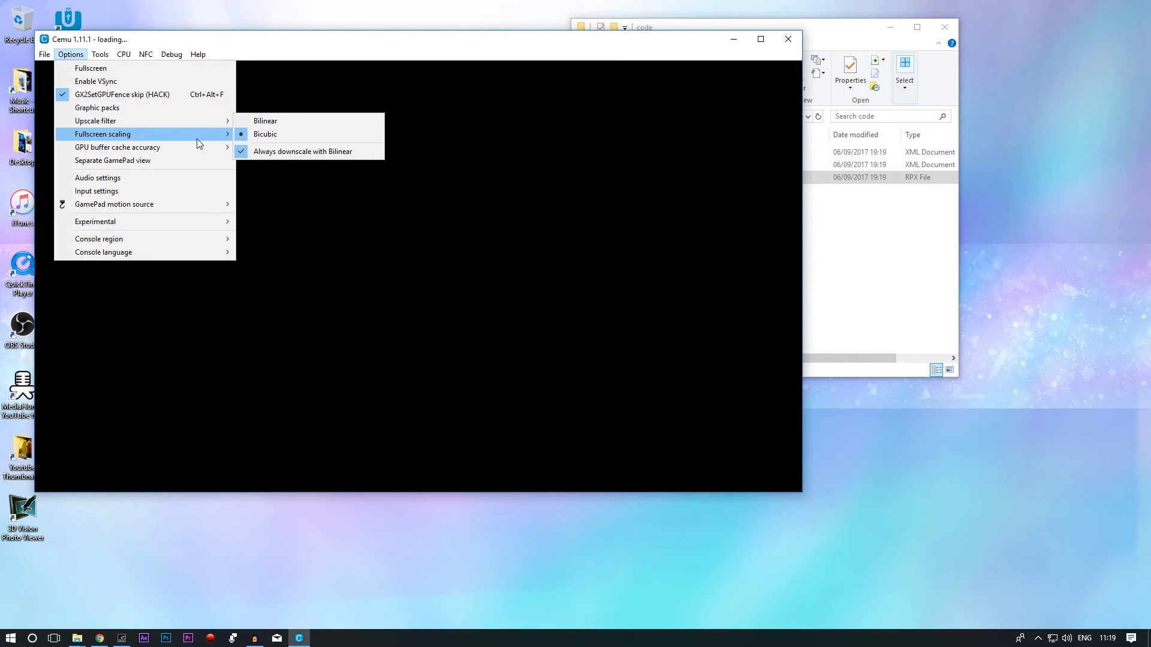
mouse_move(117, 147)
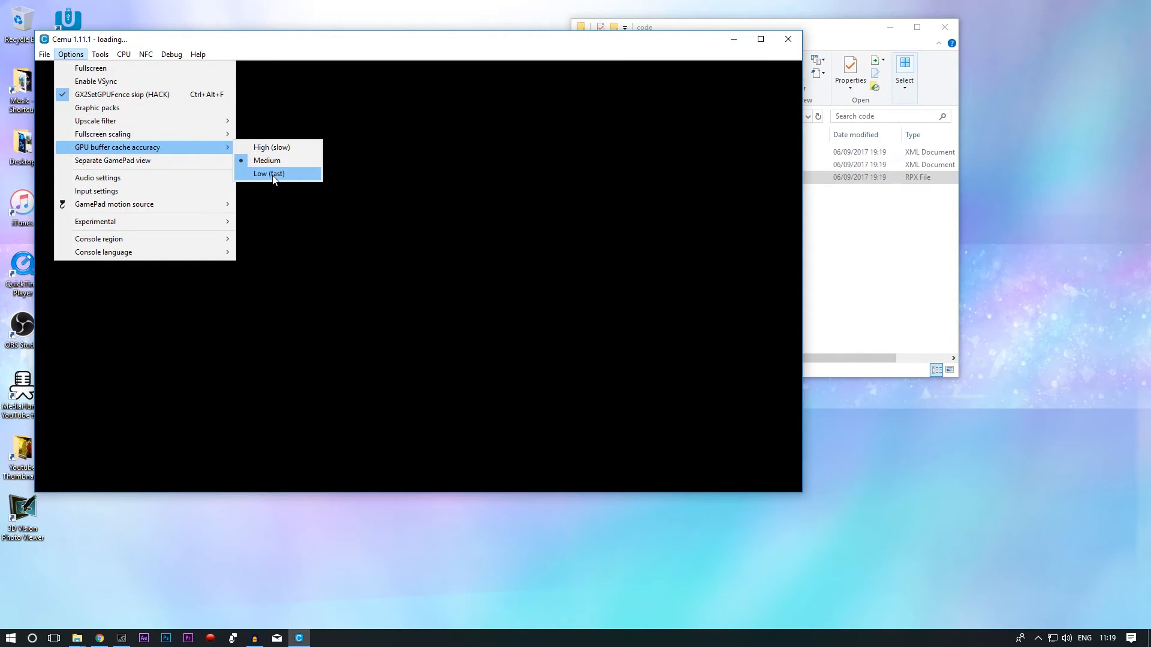
click(268, 172)
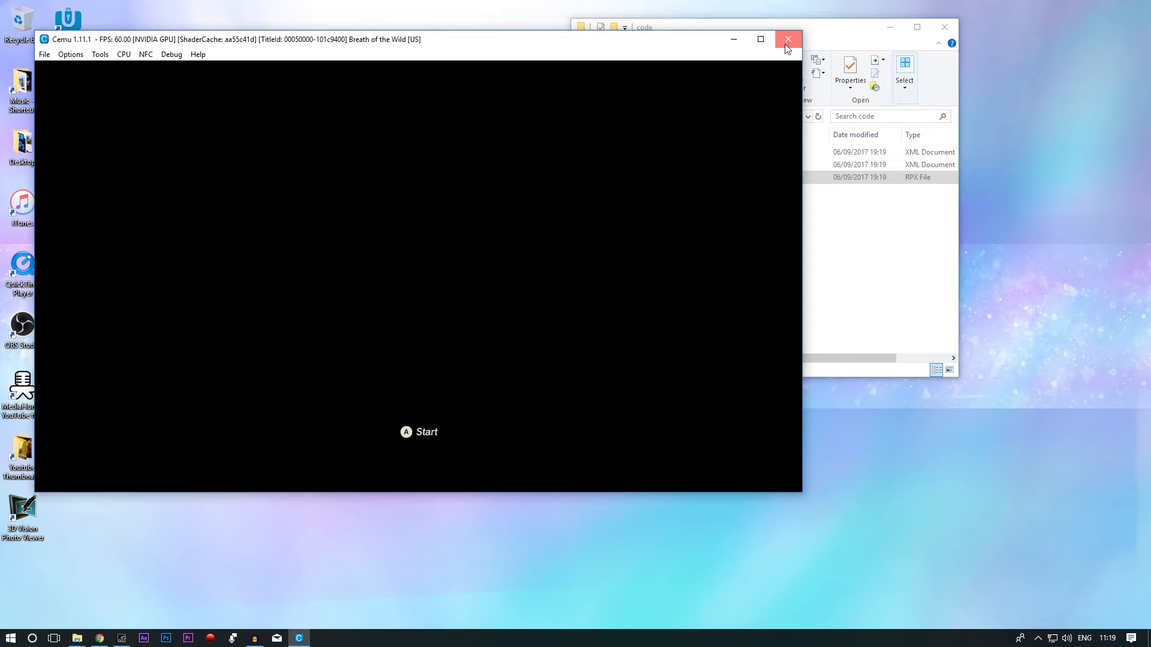
Step: Close Cemu and open the backed-up cemu_1.11.1 folder on the Backups drive
click(789, 38)
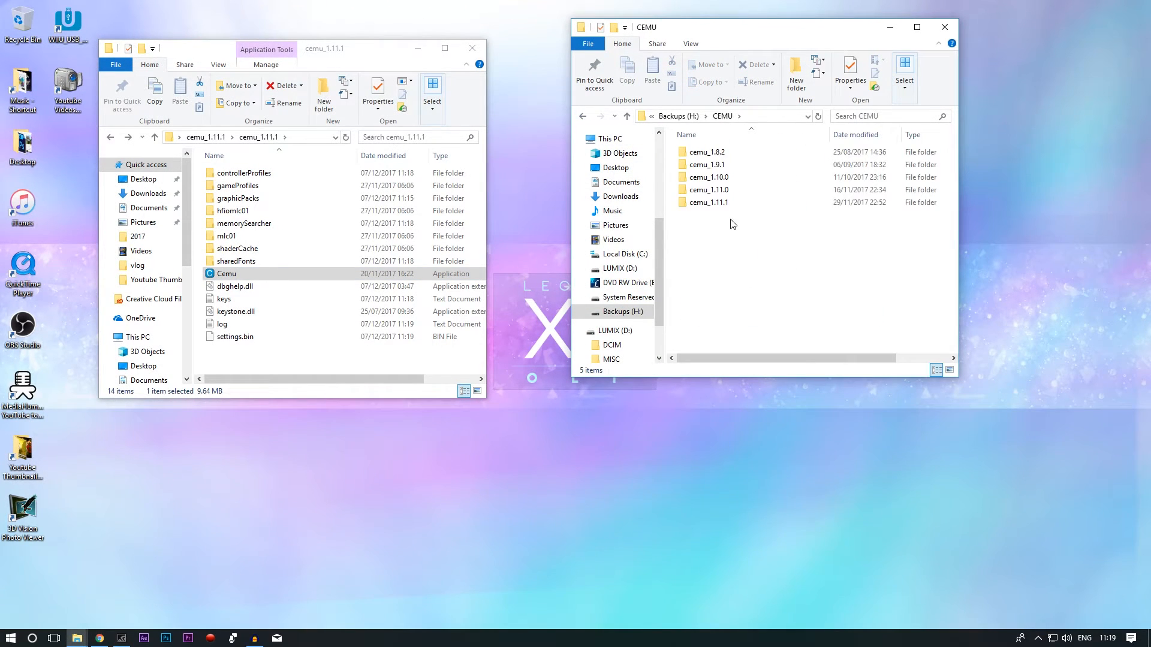
double_click(708, 202)
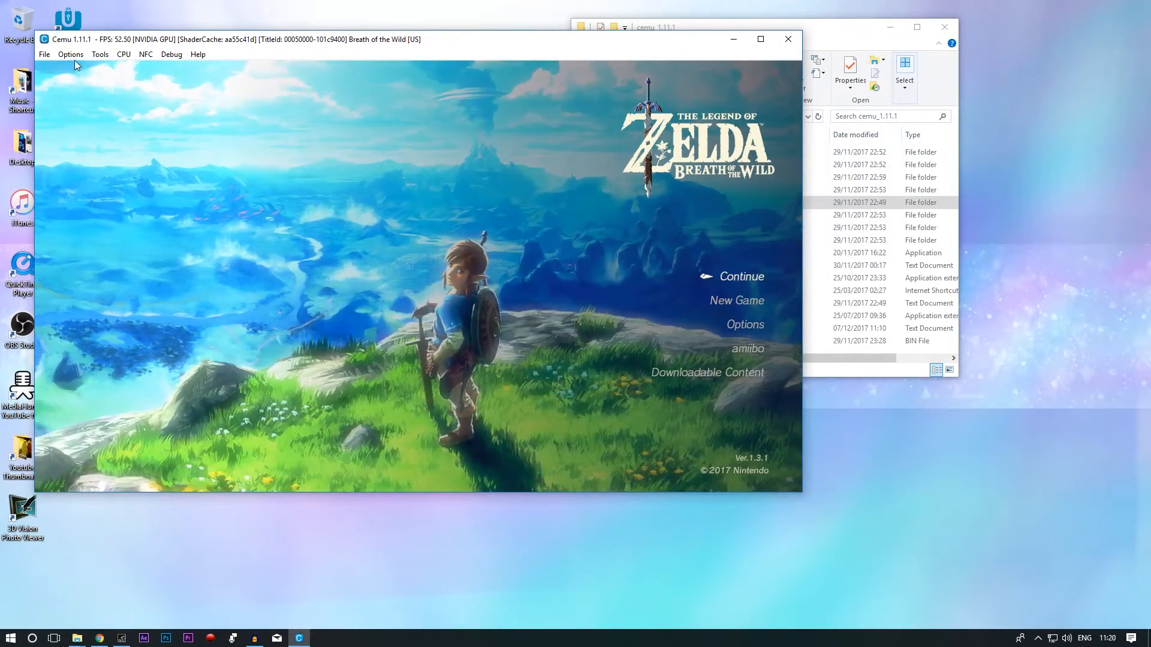
Step: In Input settings, emulate a Wii U GamePad using the DirectInput Xbox One controller
click(71, 54)
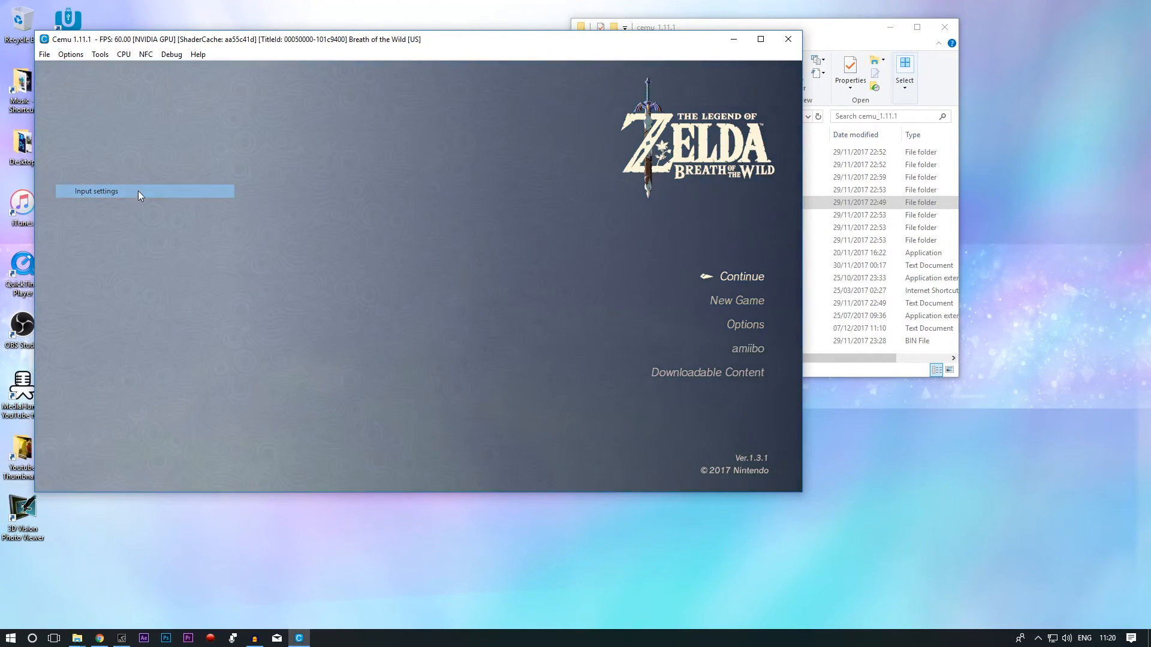
click(96, 191)
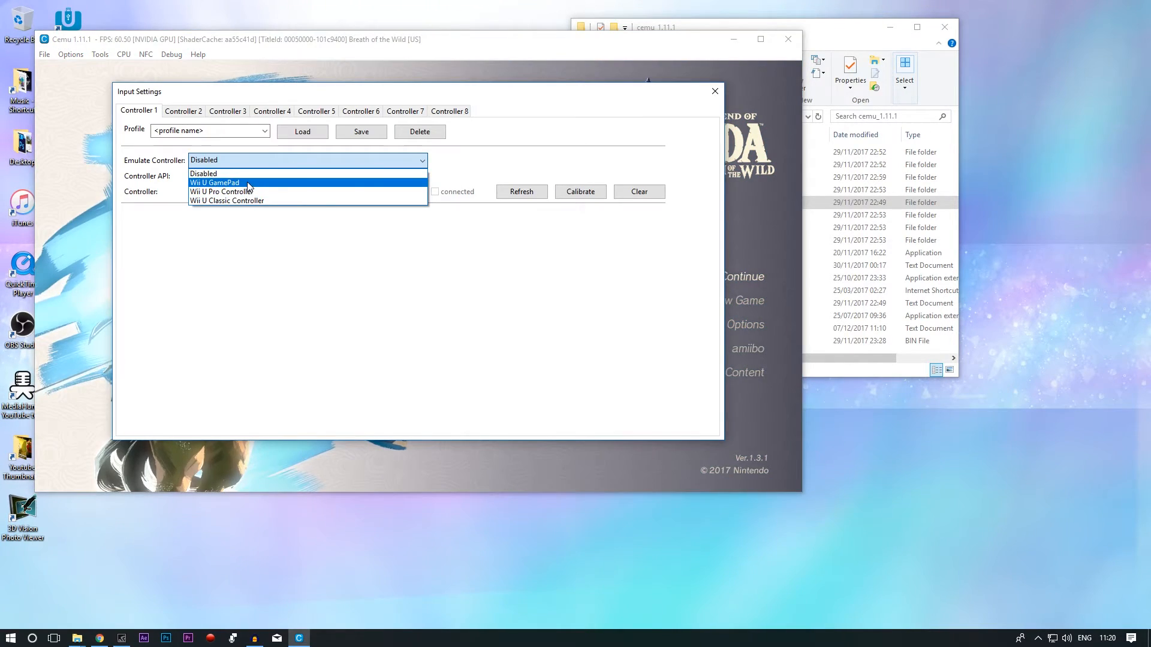
click(215, 182)
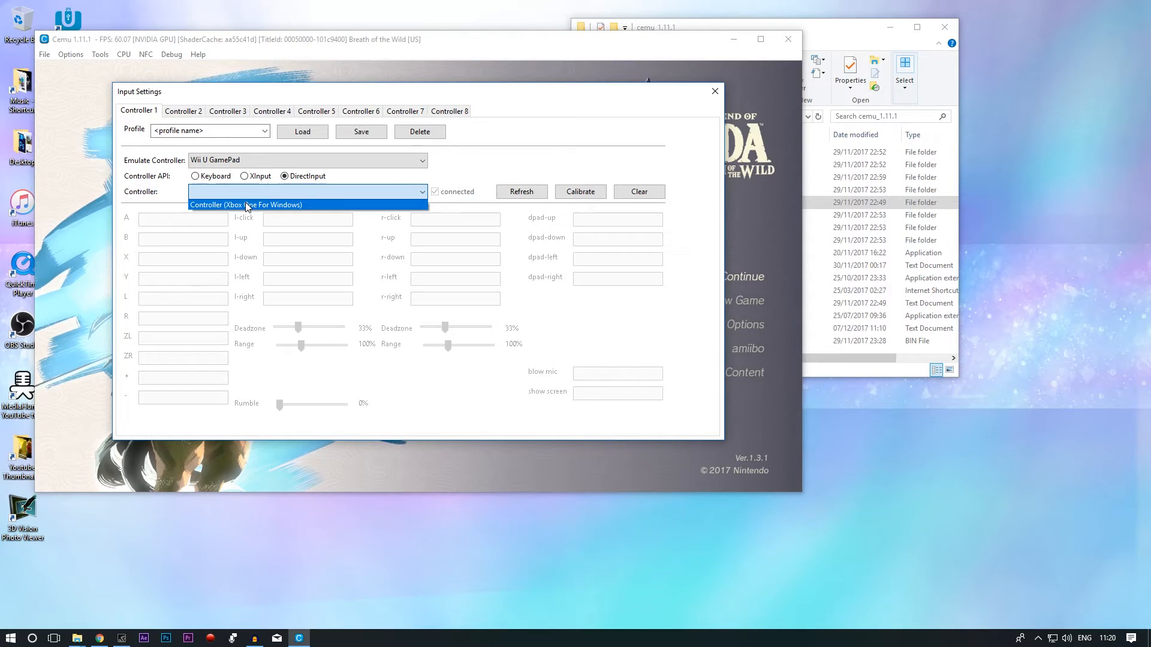
click(246, 205)
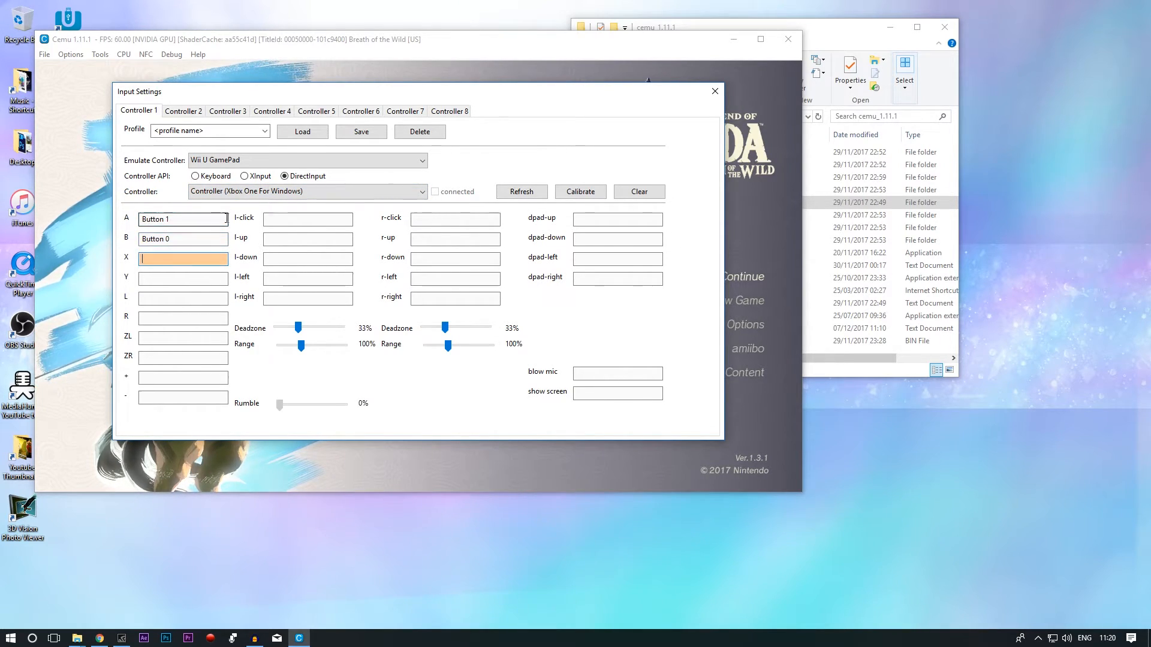
Step: Bind the controller buttons, name the mapping and save it as a controller profile
click(183, 259)
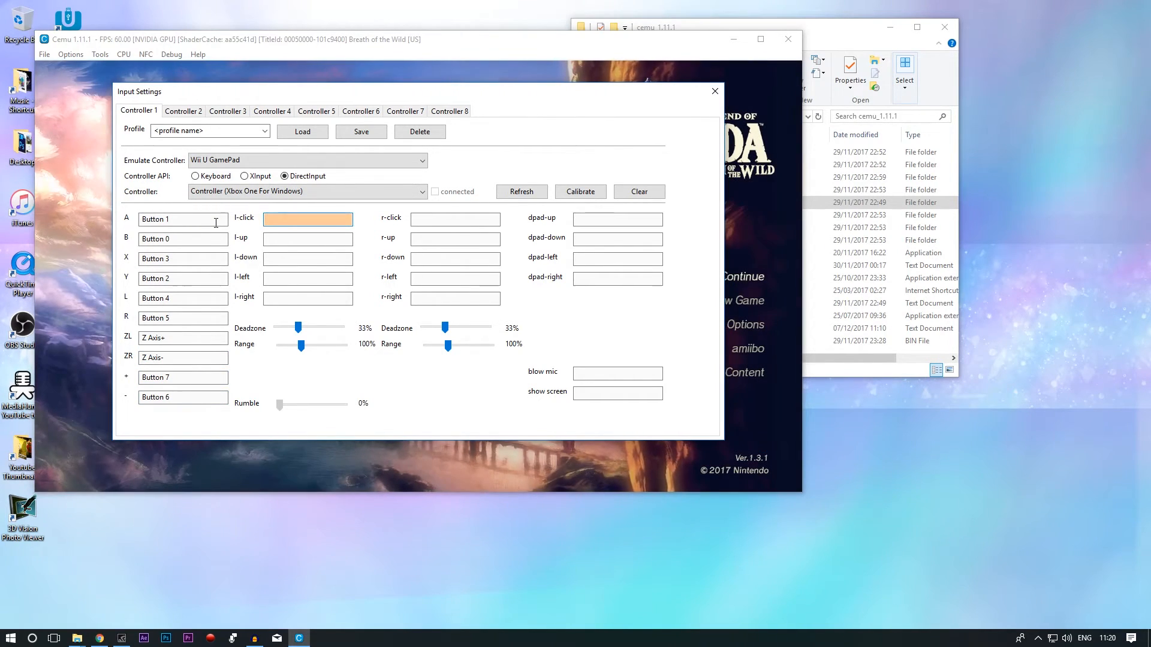
click(307, 277)
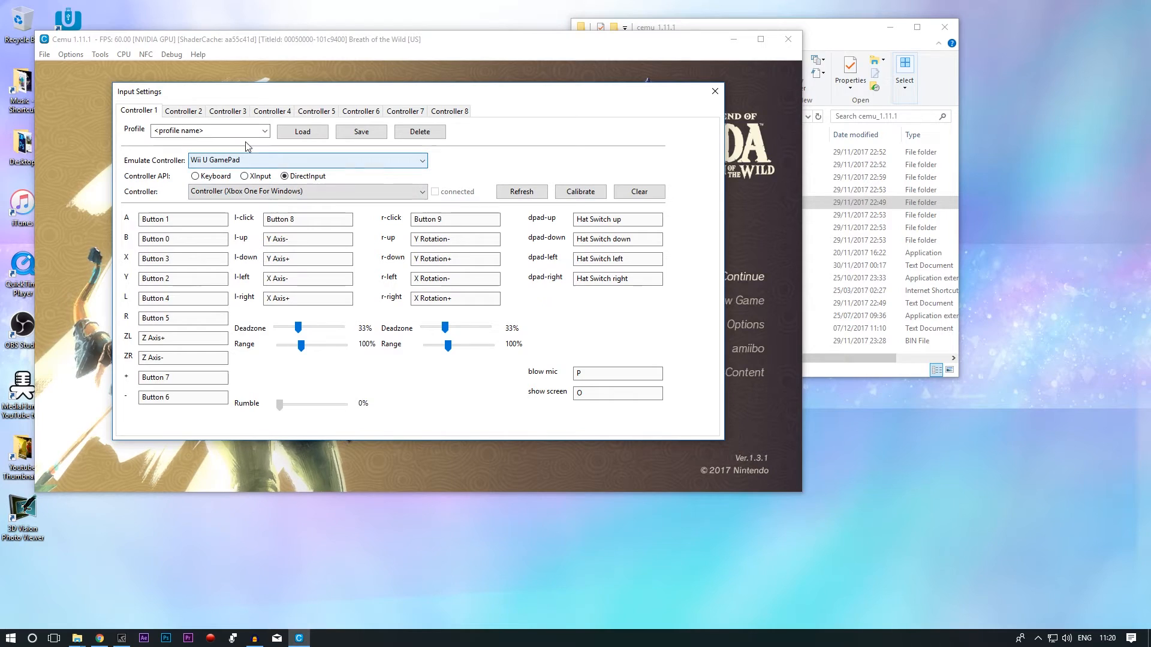
click(361, 132)
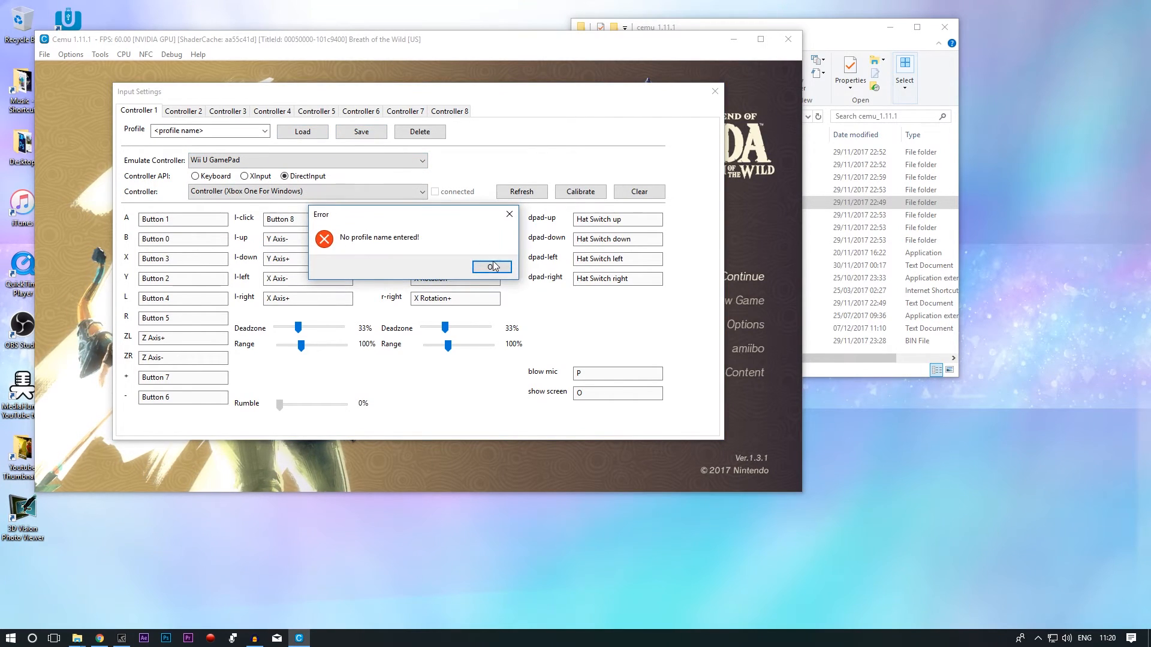
click(491, 266)
text(1)
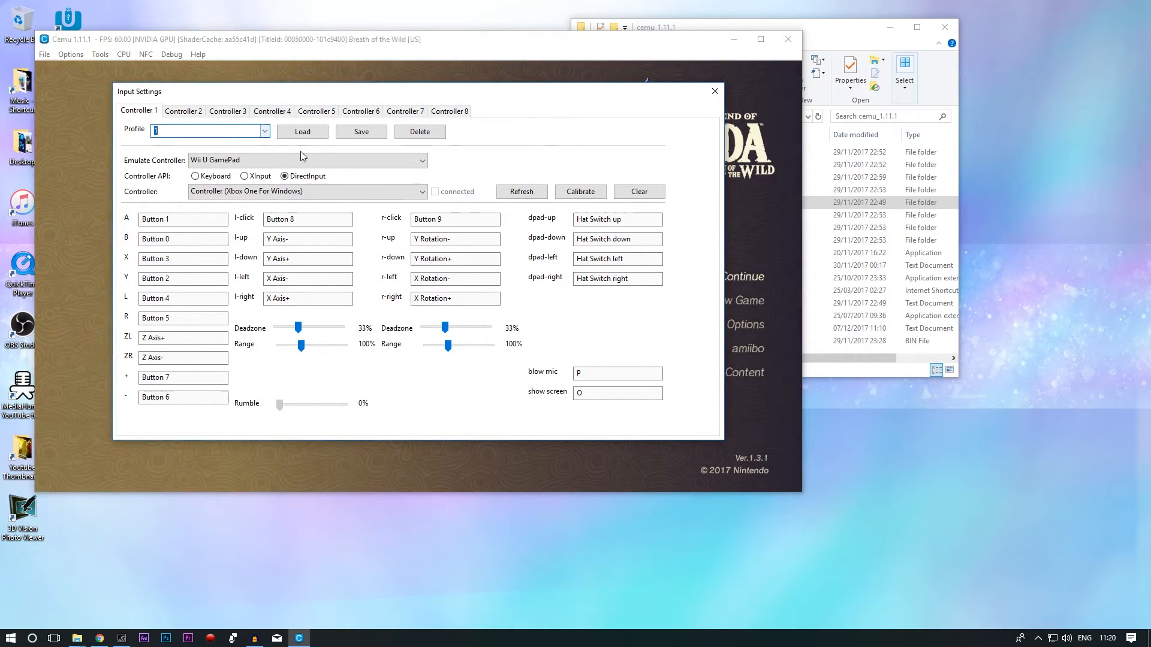
click(713, 92)
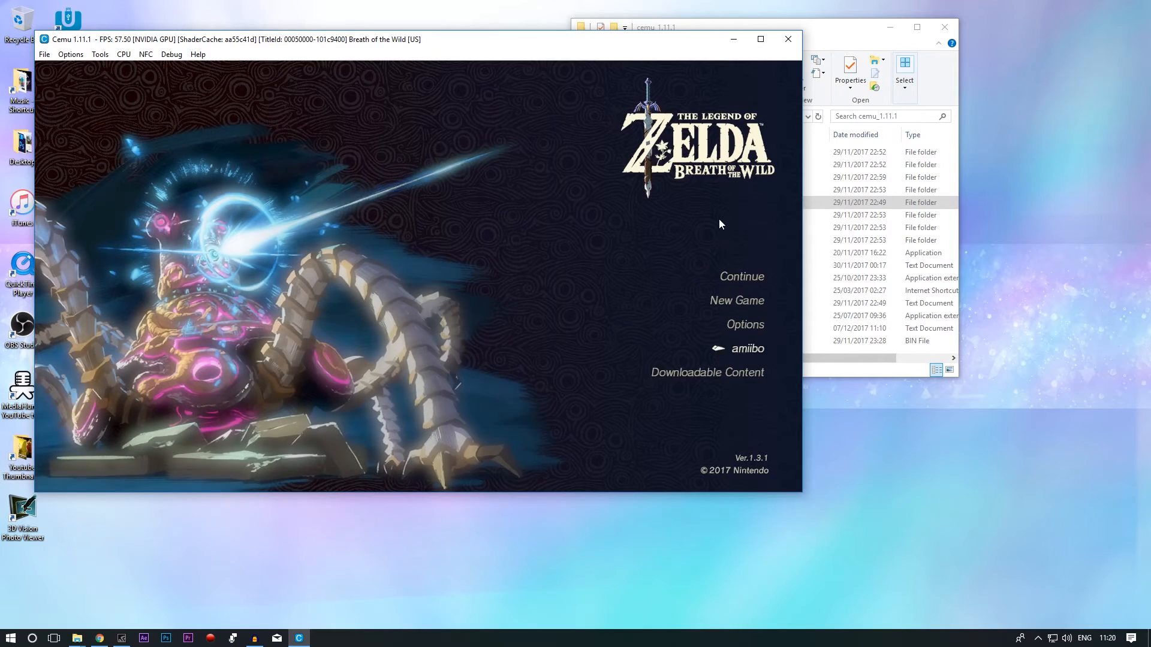
Step: In shaderCache\transferable, delete the existing aa55c41d.bin cache file
click(741, 276)
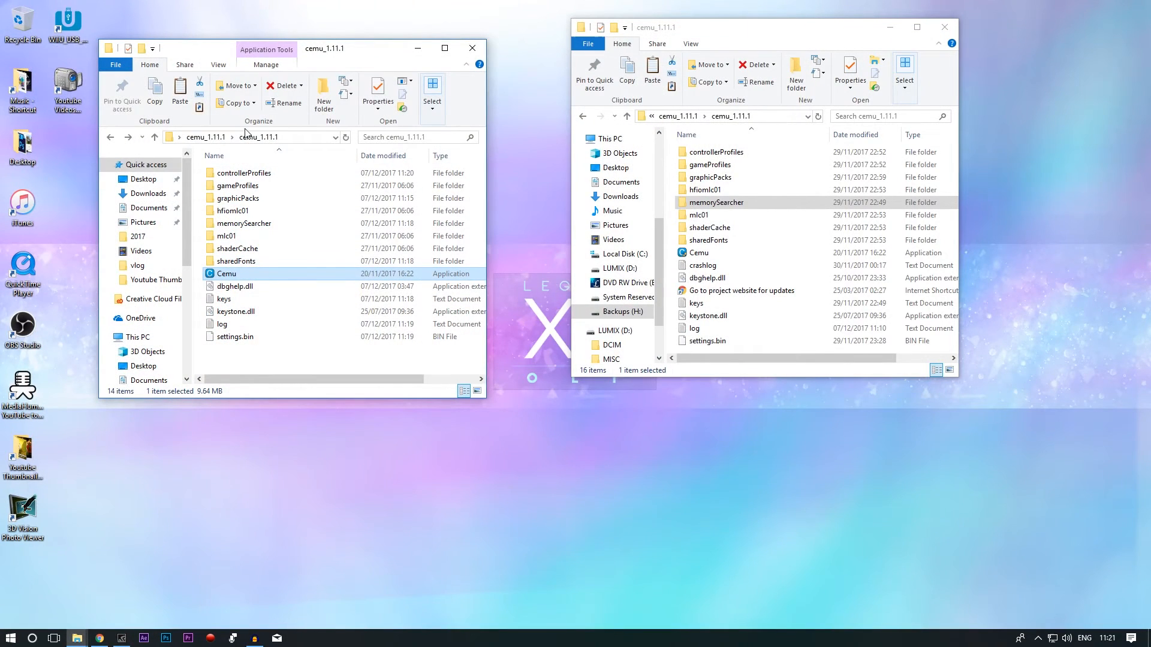
double_click(235, 261)
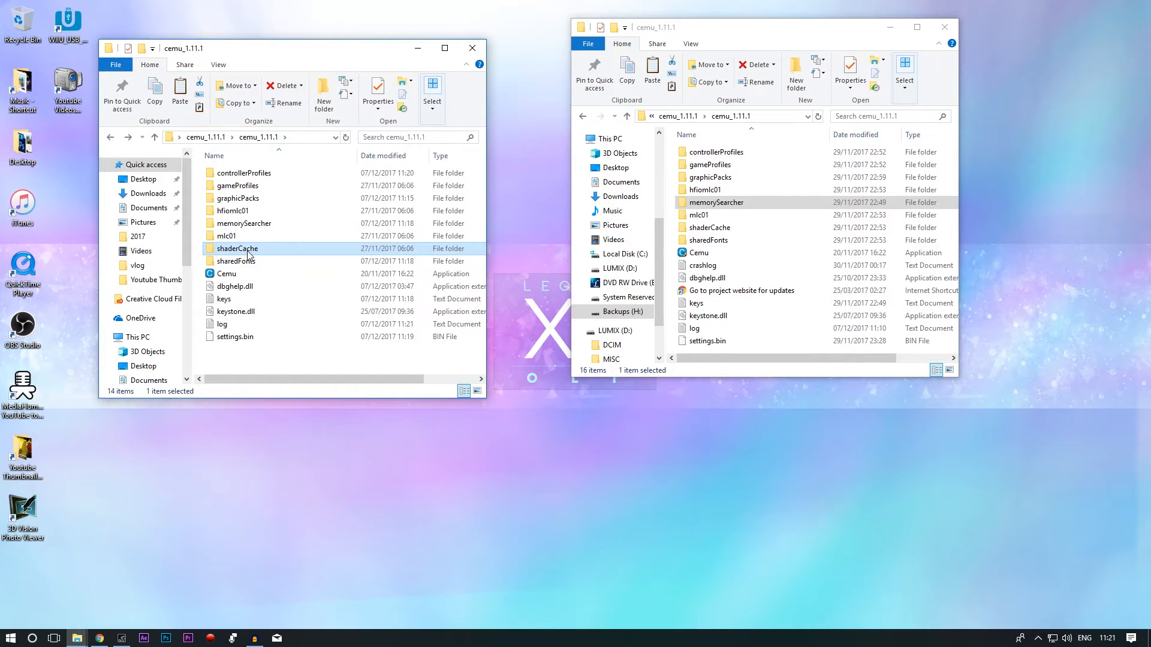
double_click(236, 248)
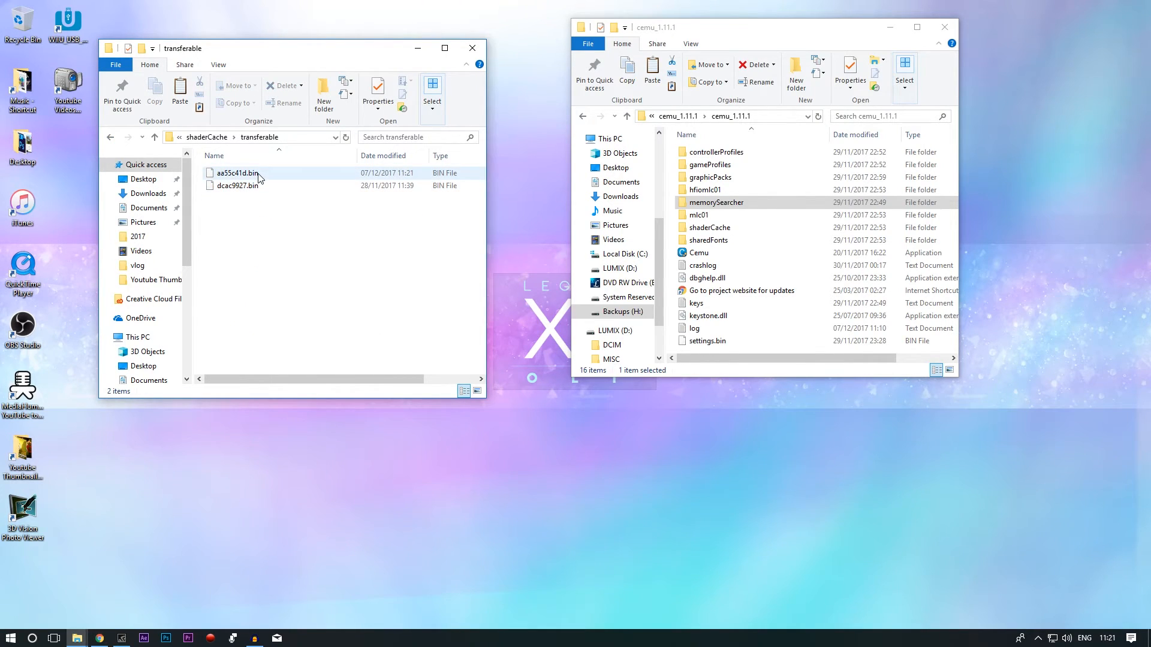
click(236, 172)
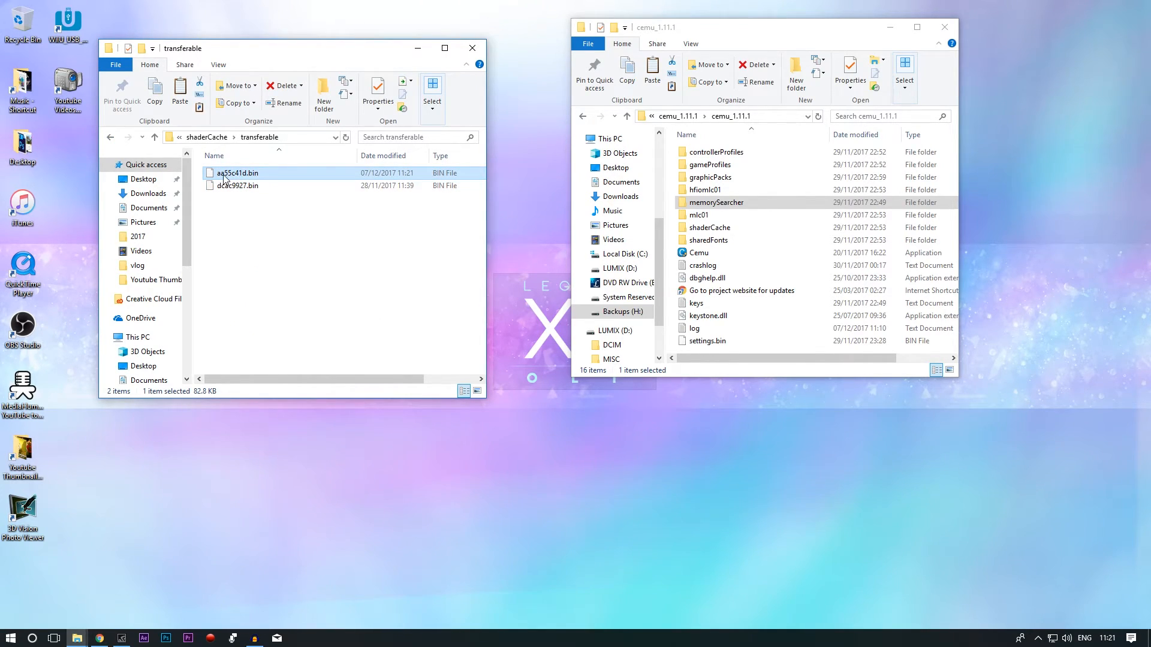
click(239, 186)
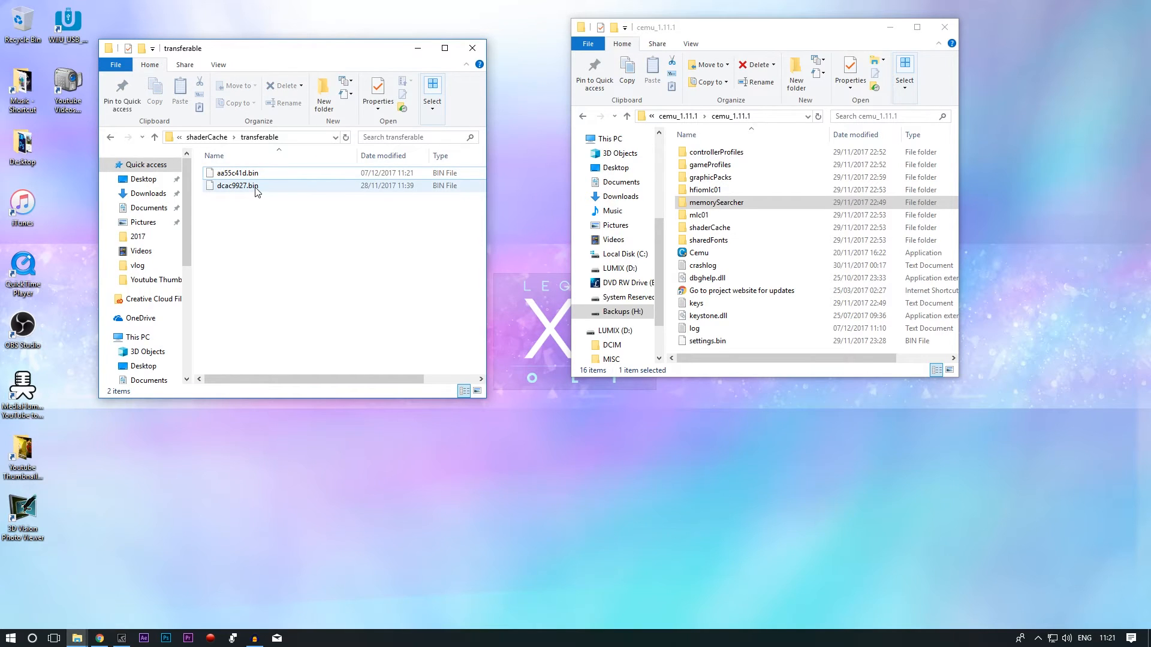
Step: Rename dcac9927.bin to aa55c41d.bin, return to cemu_1.11.1 and launch Cemu.exe
click(237, 173)
text(aa55c41d)
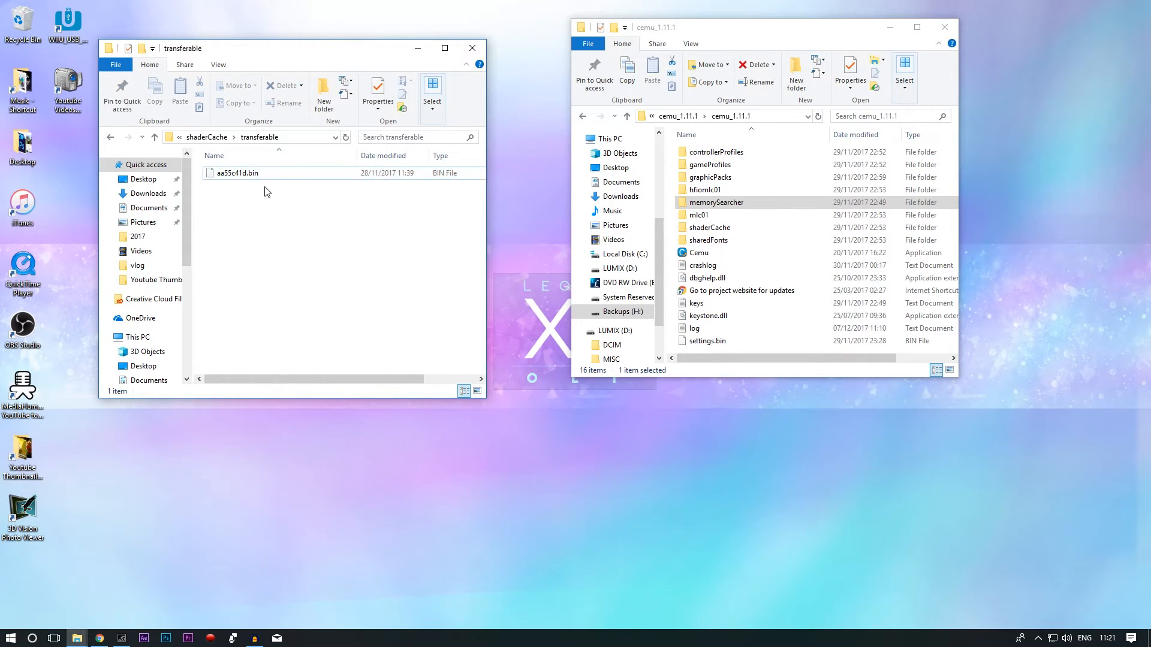
click(237, 172)
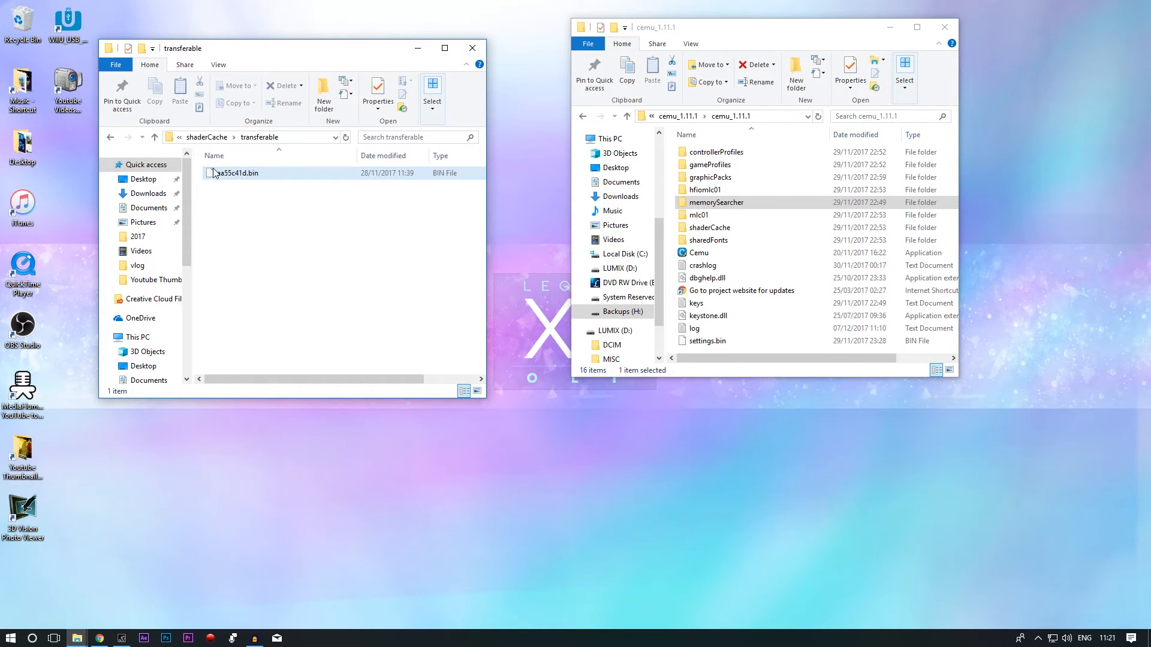
click(110, 137)
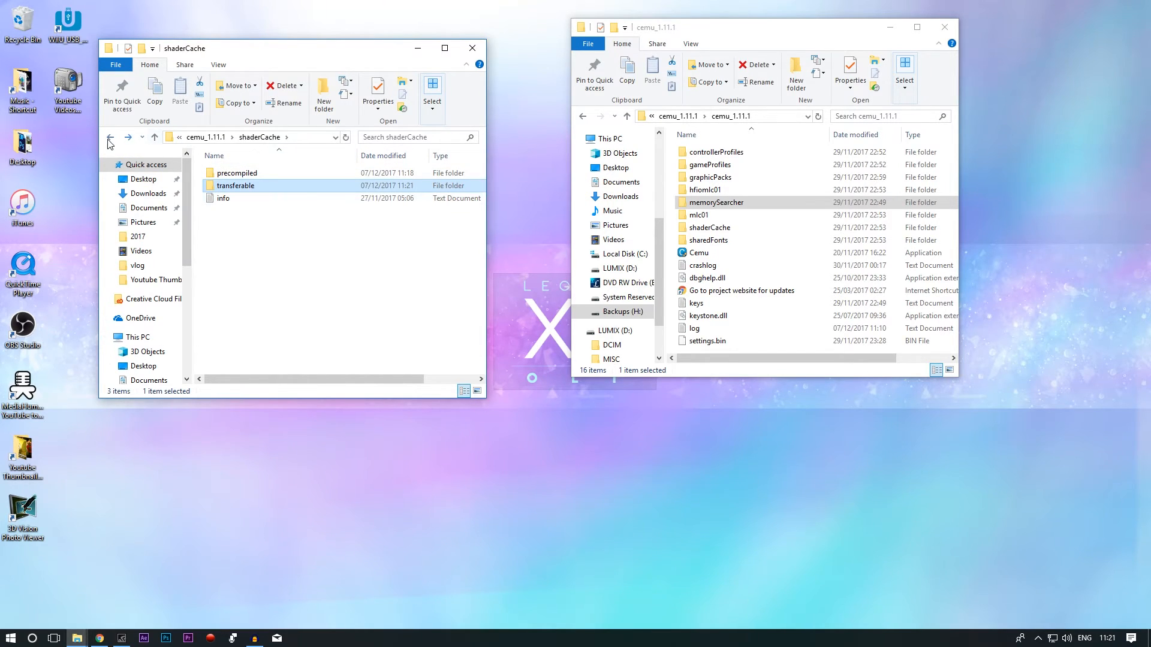
click(110, 137)
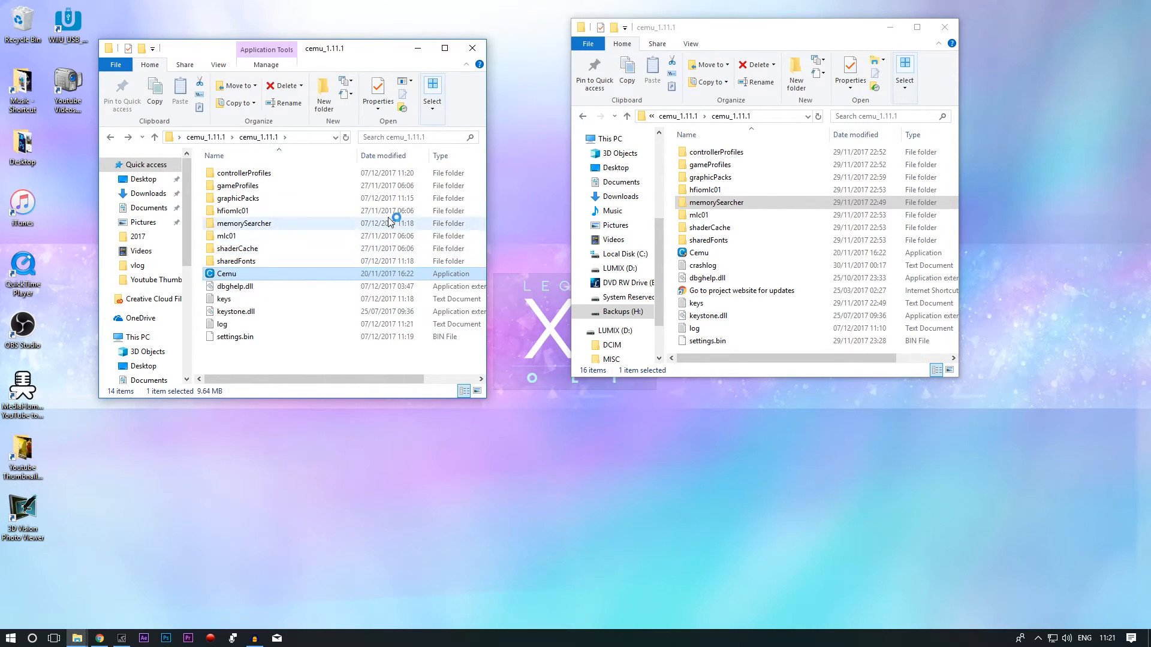
double_click(227, 274)
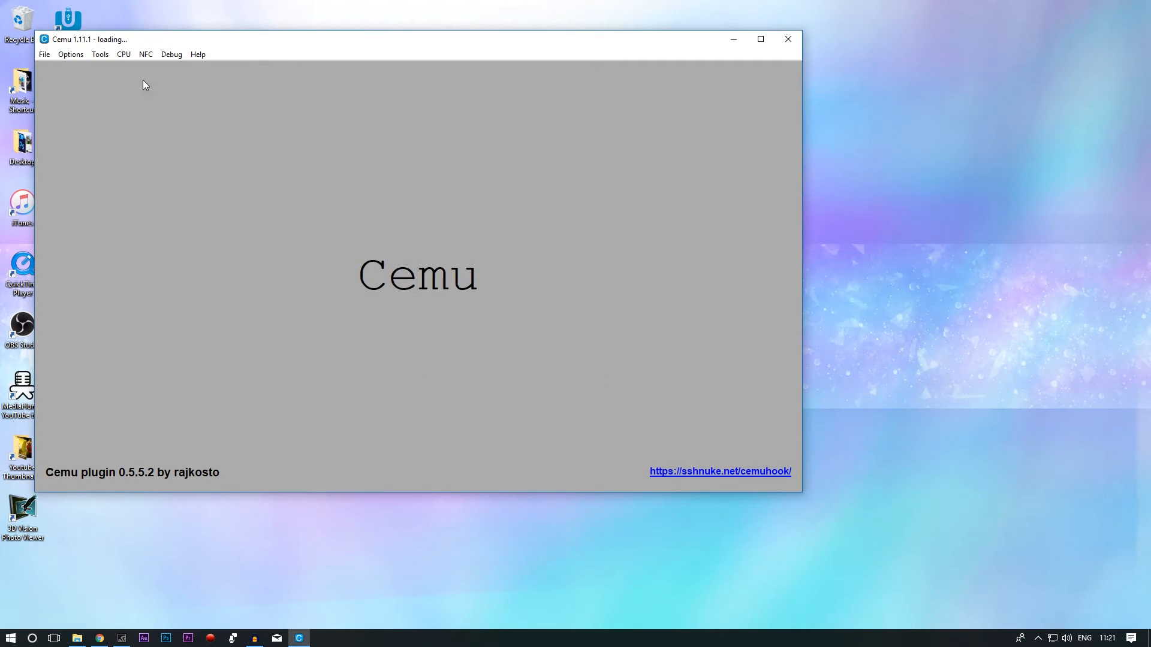
Step: Load the saved controller profile in Input settings and let the game boot to the title menu
click(70, 54)
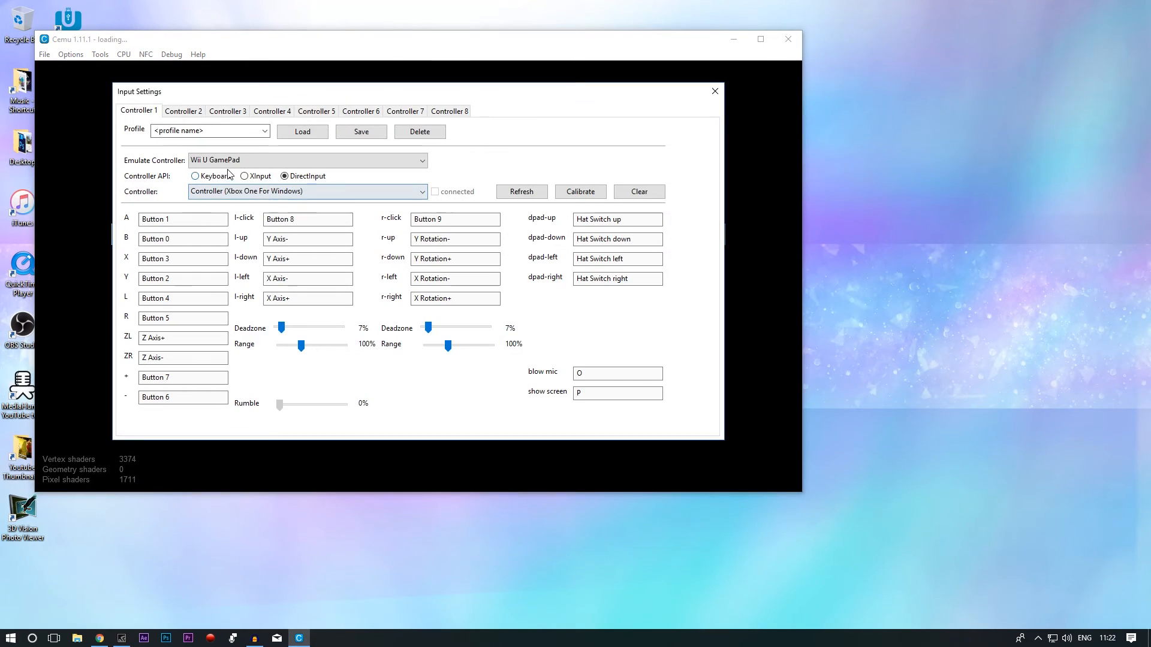
click(712, 91)
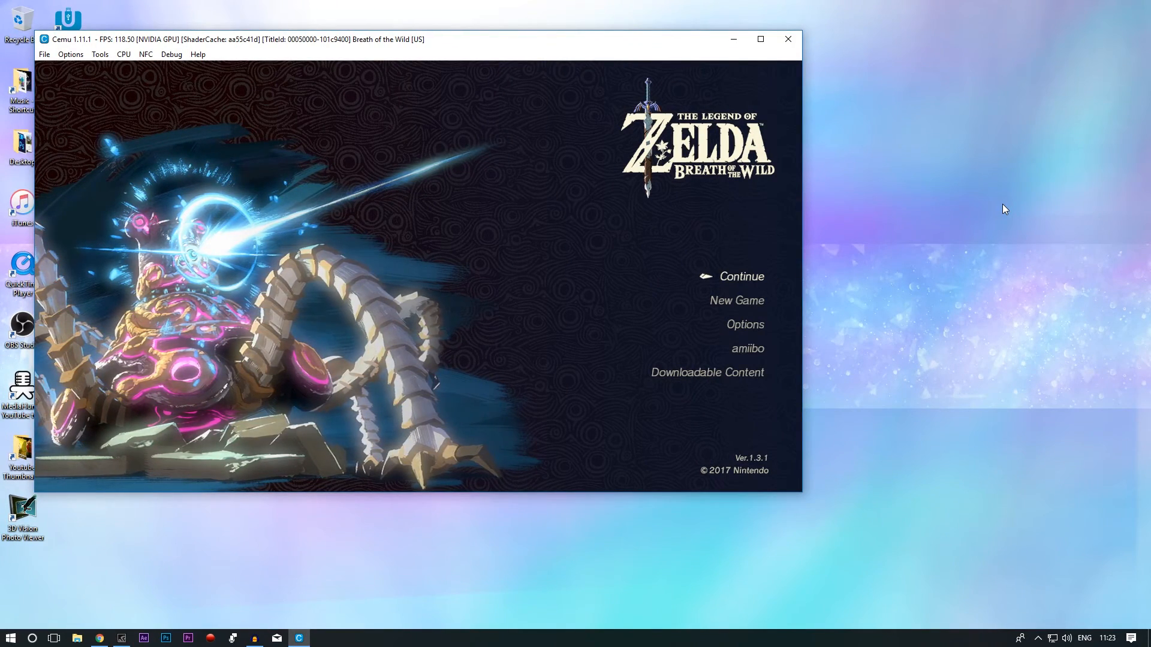
Step: Choose Continue and start loading the Eldin Canyon save
click(741, 277)
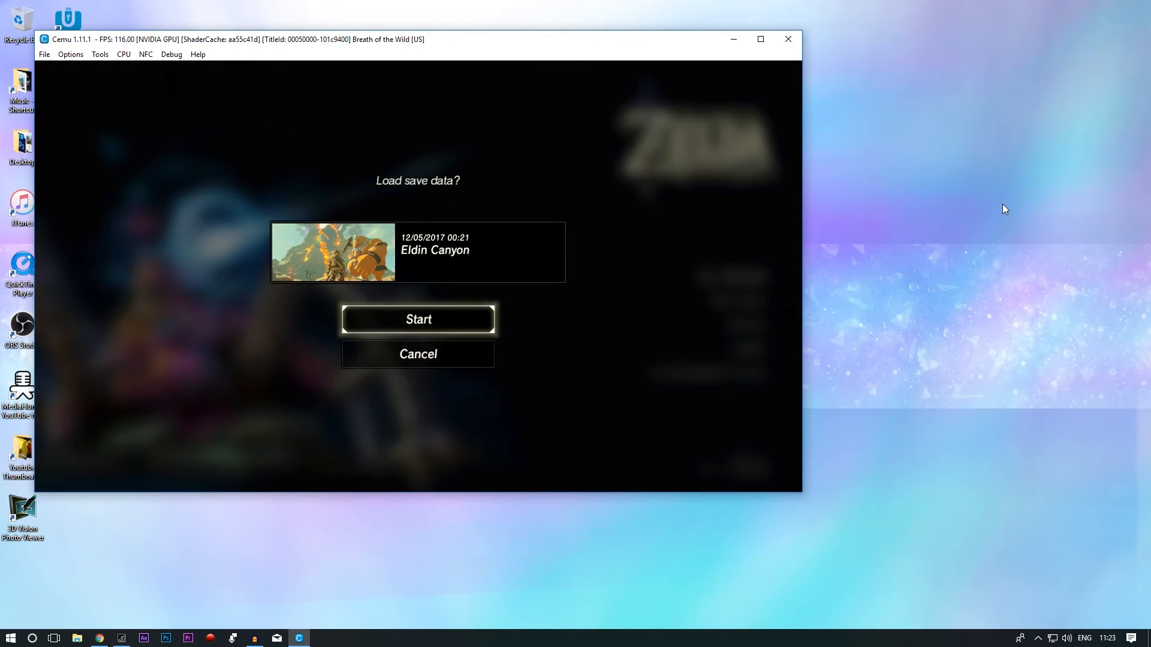
click(417, 318)
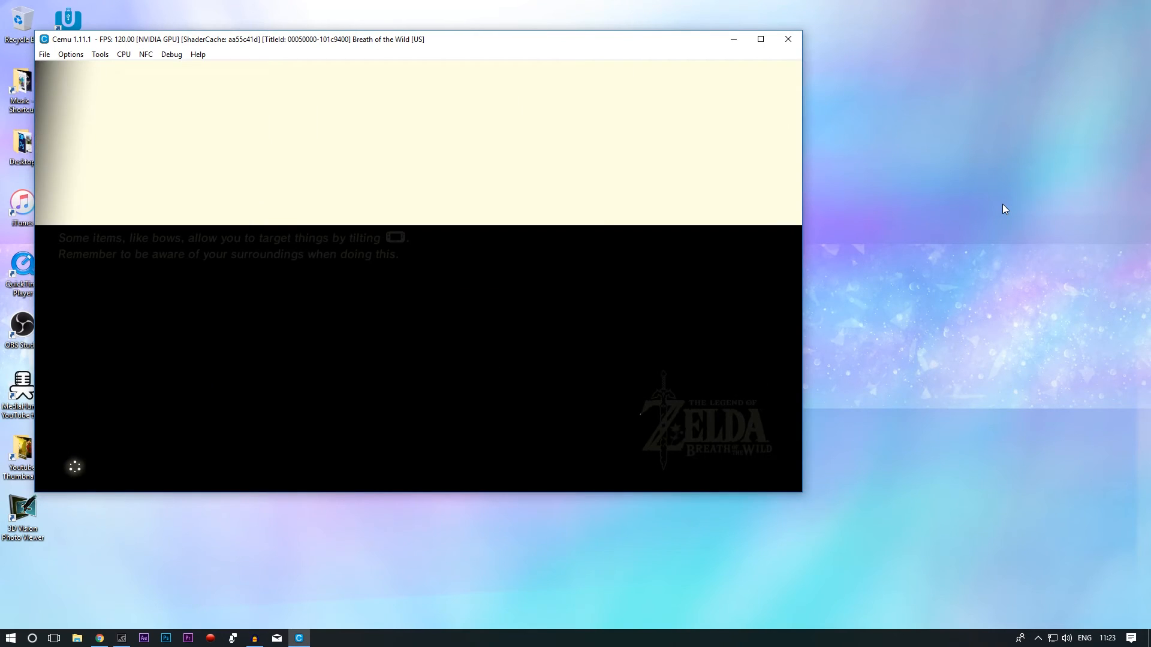